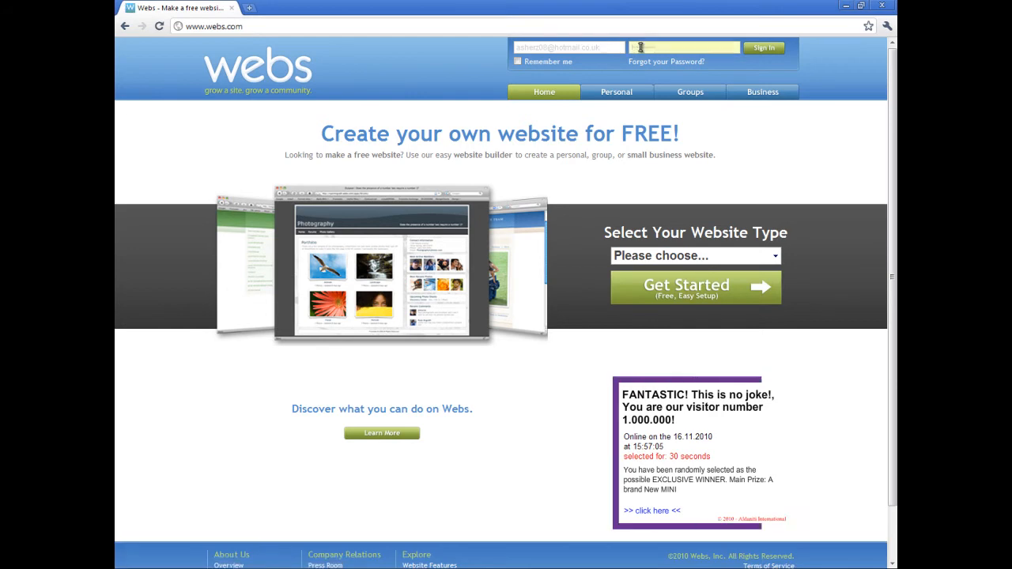
Sign in to Webs and continue through to the Create a New Site sign-up form.
click(763, 47)
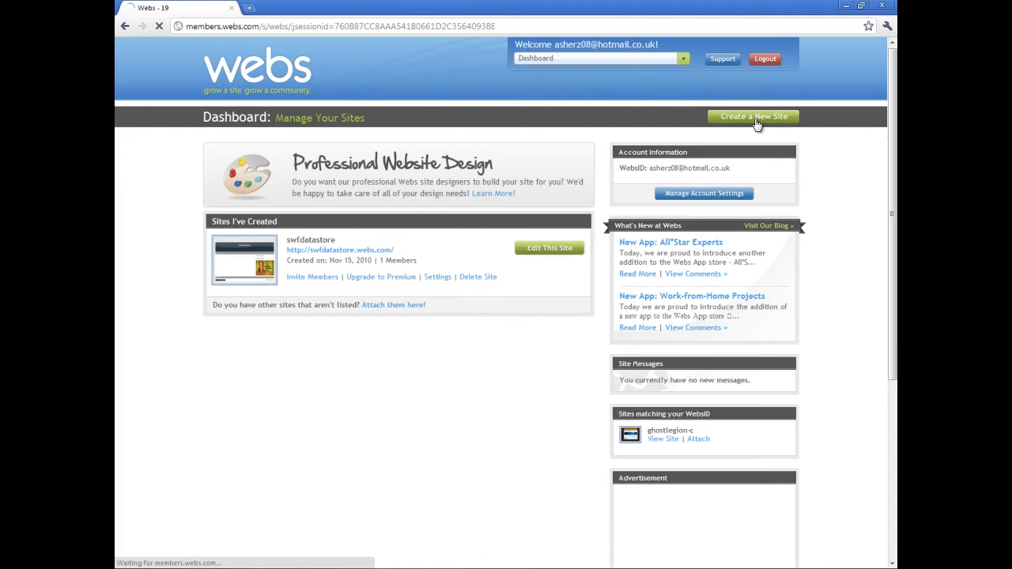
click(752, 117)
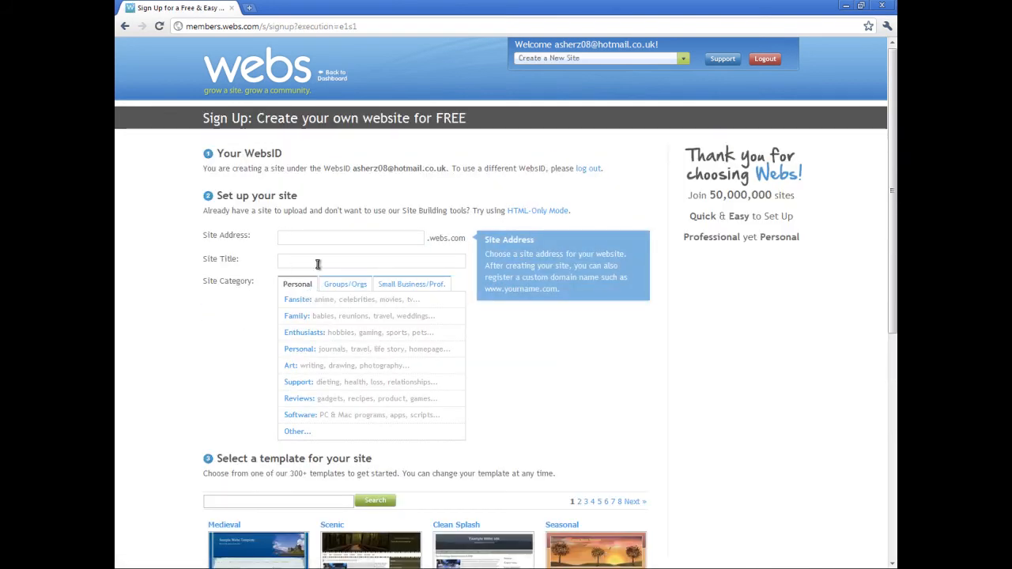
scroll(down, 3)
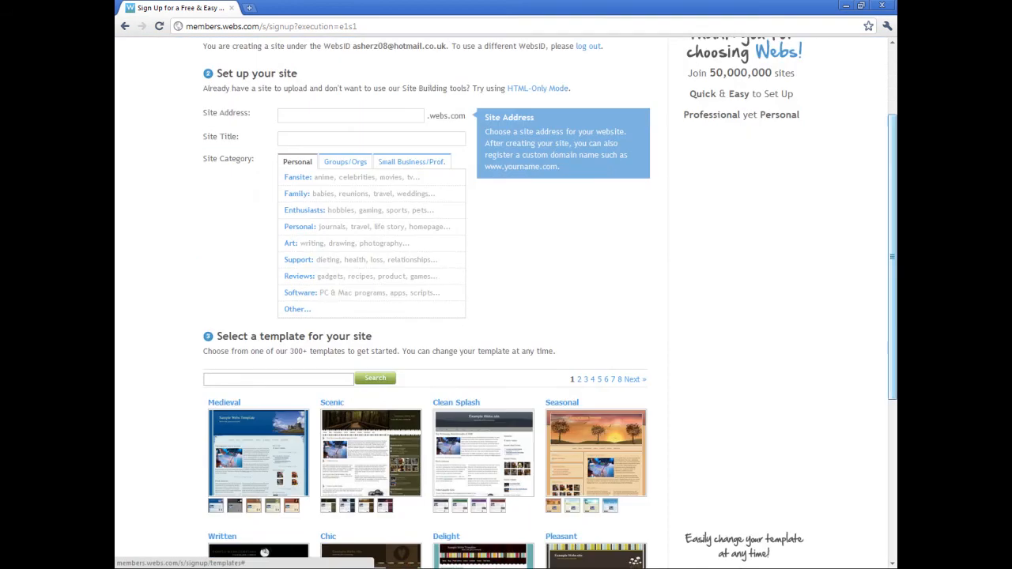
scroll(down, 3)
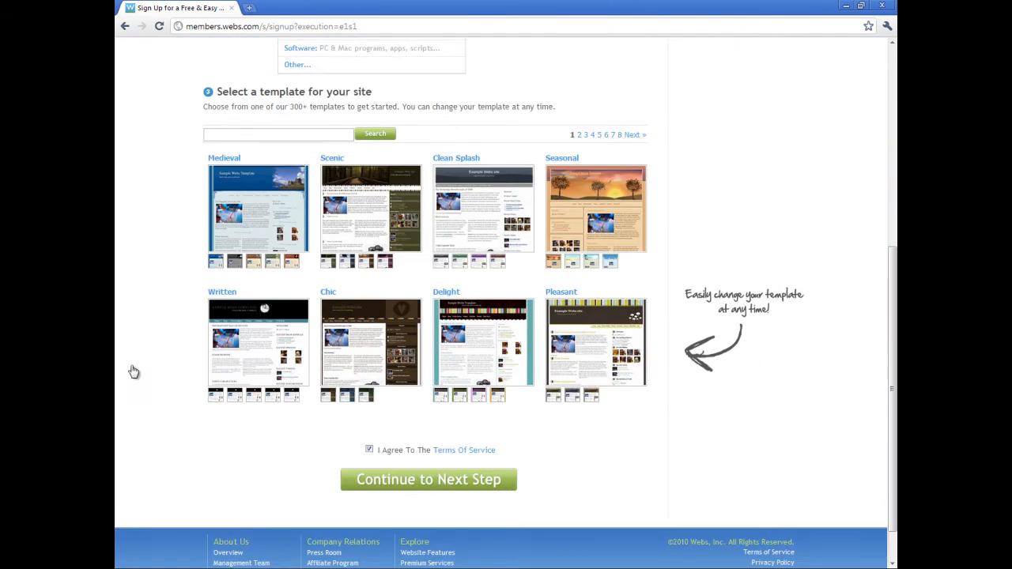
mouse_move(454, 389)
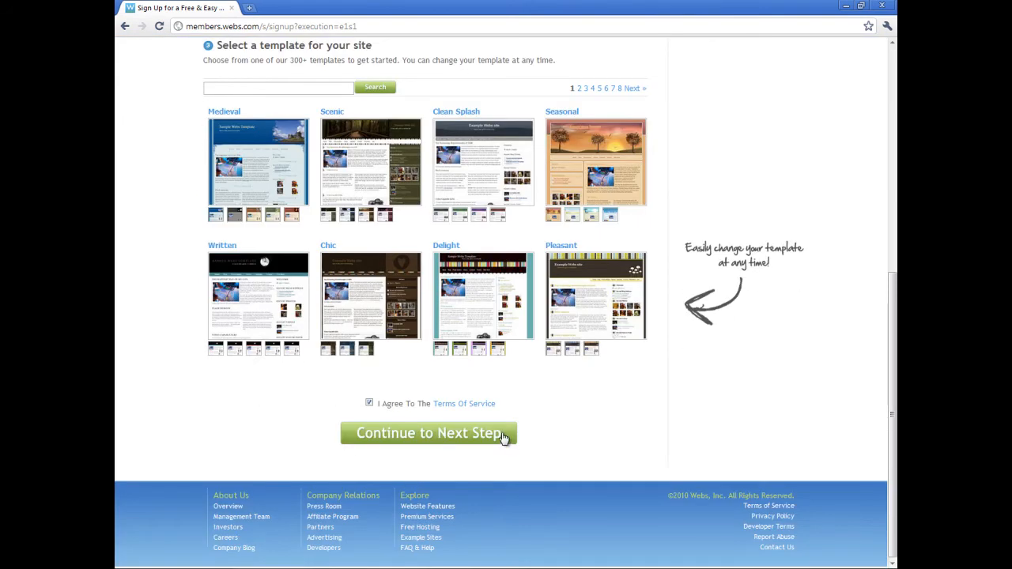
click(428, 433)
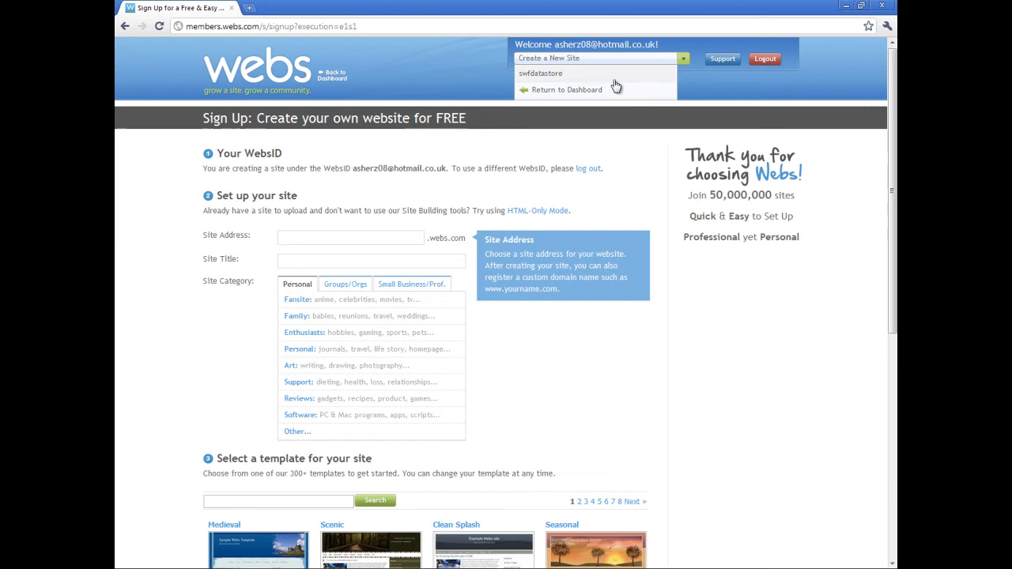
Return to the dashboard, dismiss the Attach a Site notice and edit the swfdatastore site.
click(566, 88)
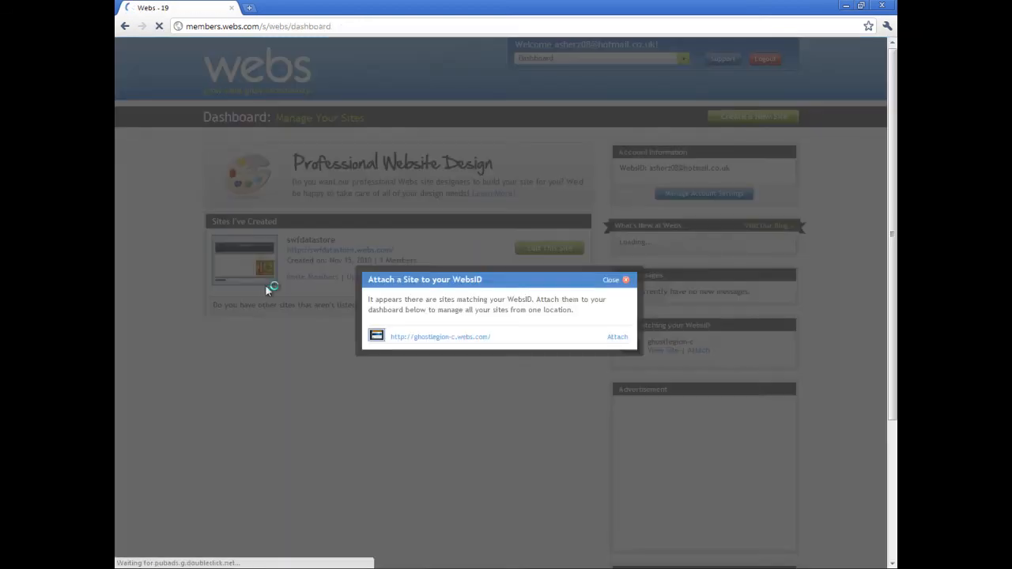
click(626, 280)
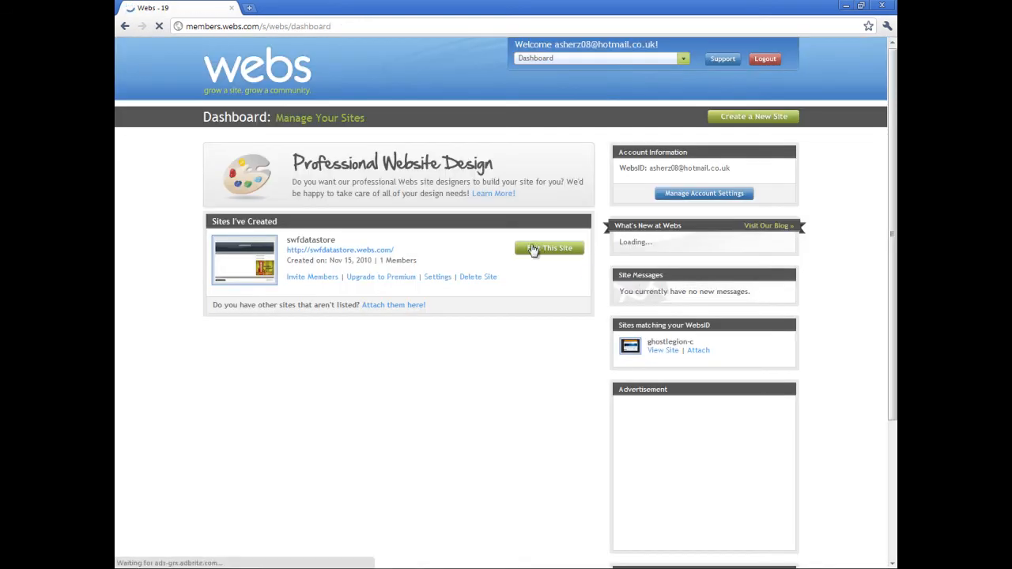
mouse_move(550, 248)
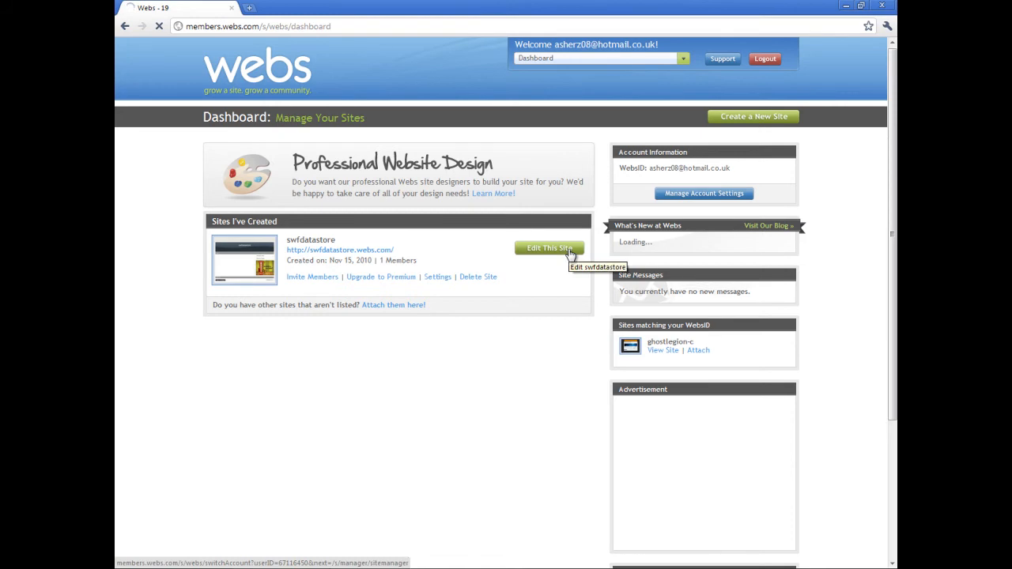
click(550, 248)
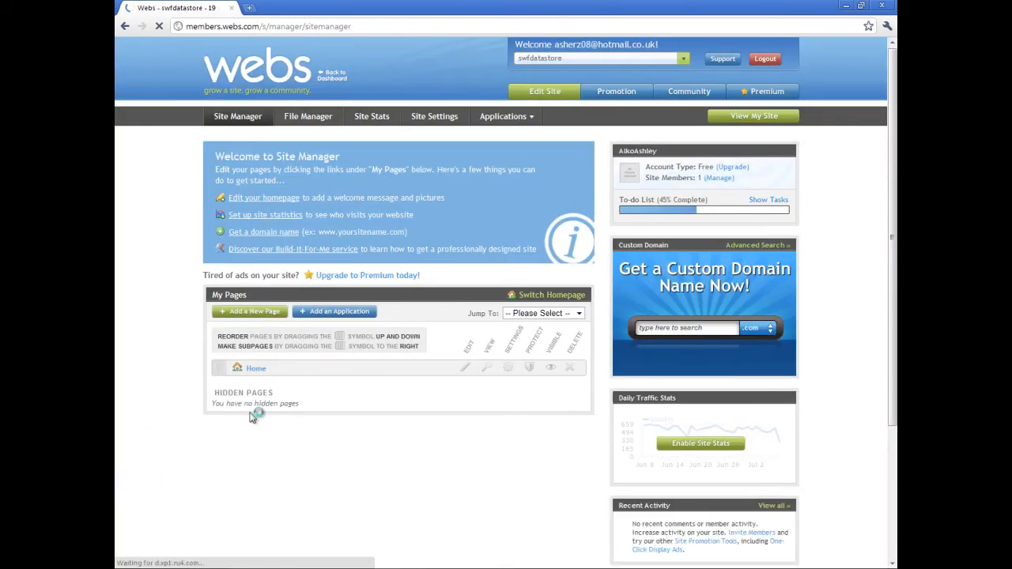
Open the File Manager and the Single File Uploader, then cancel without choosing a file.
click(308, 117)
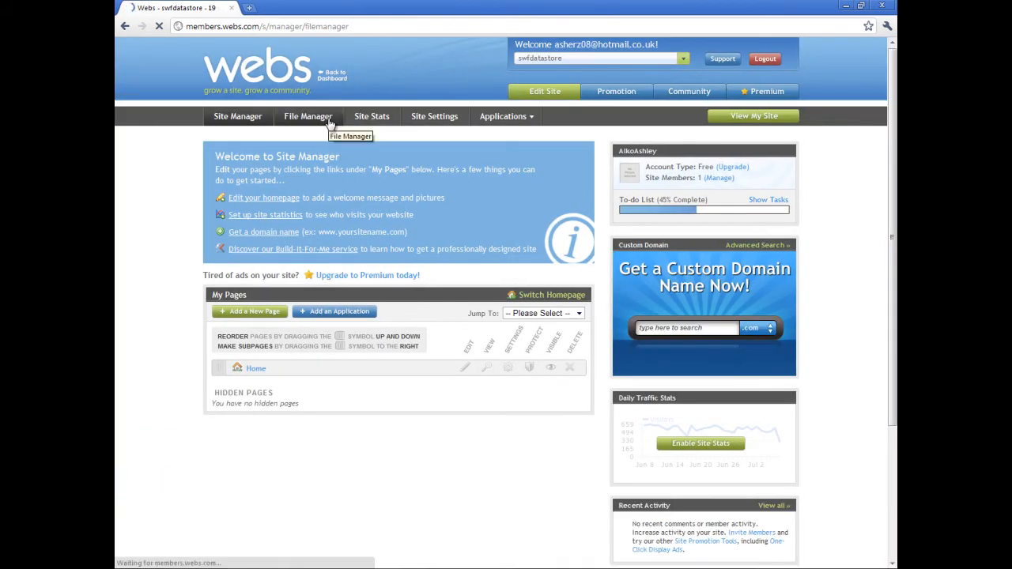
click(306, 117)
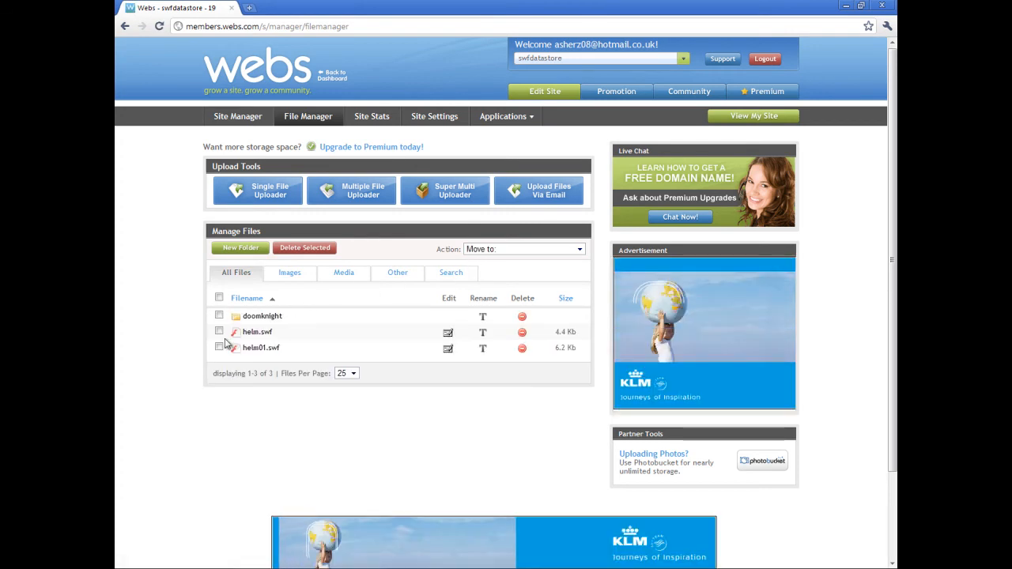
click(219, 347)
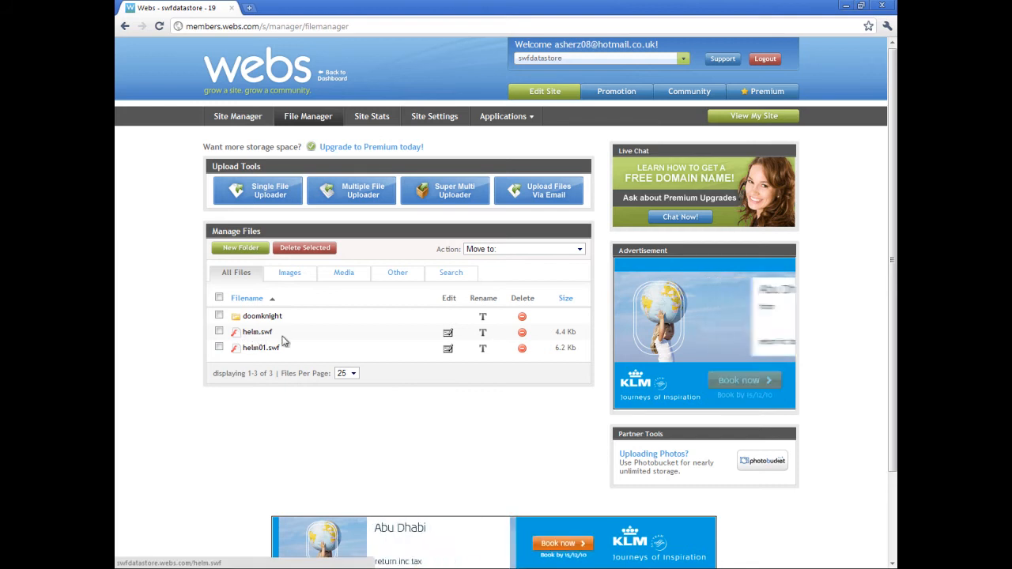
click(258, 189)
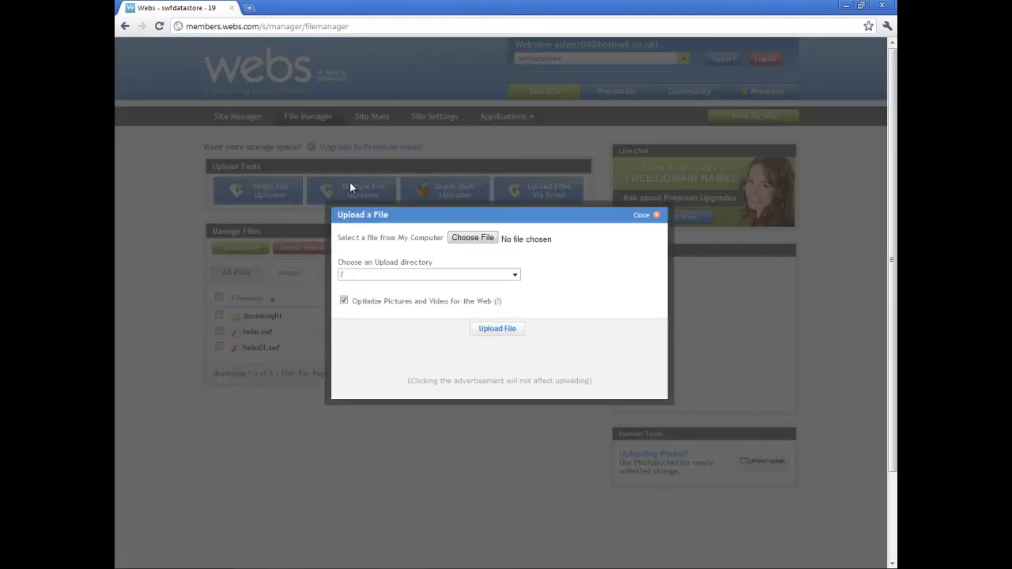
mouse_move(387, 198)
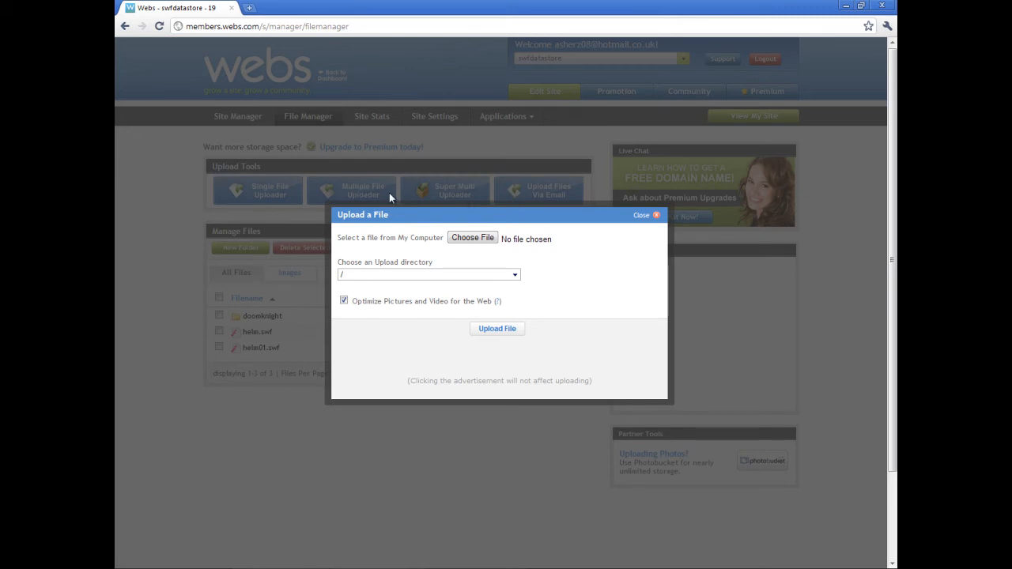
click(471, 237)
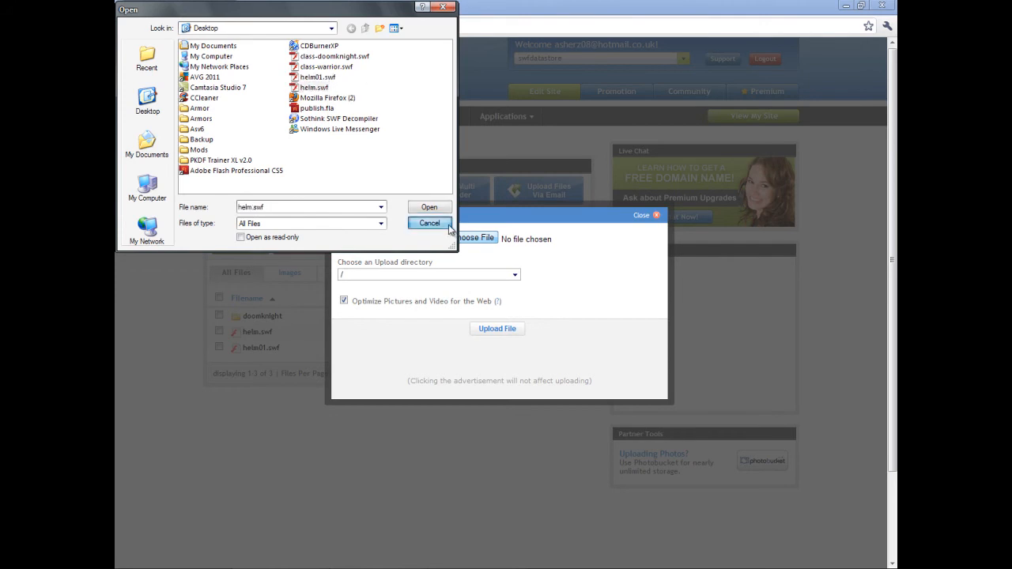
click(430, 223)
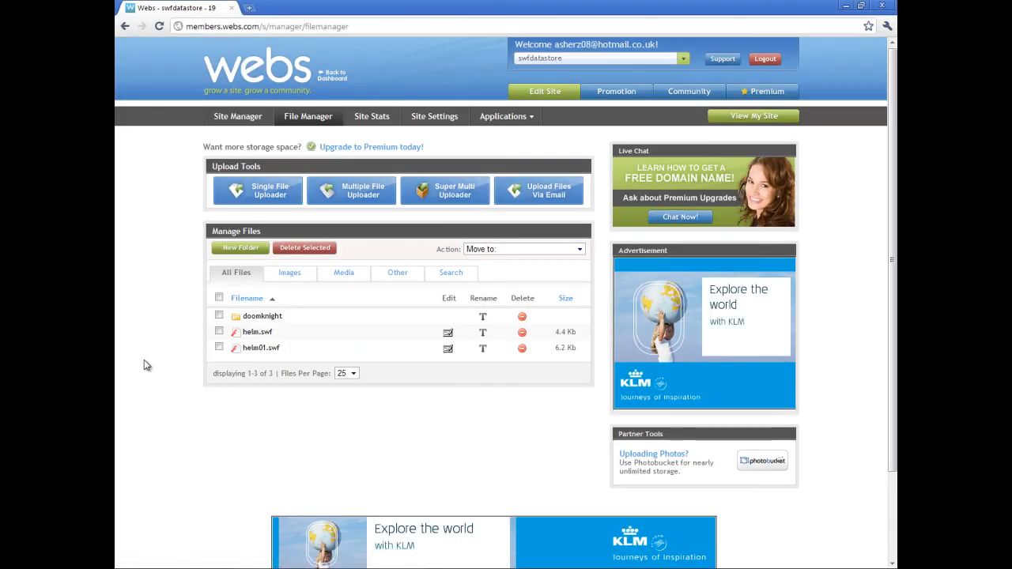
mouse_move(260, 348)
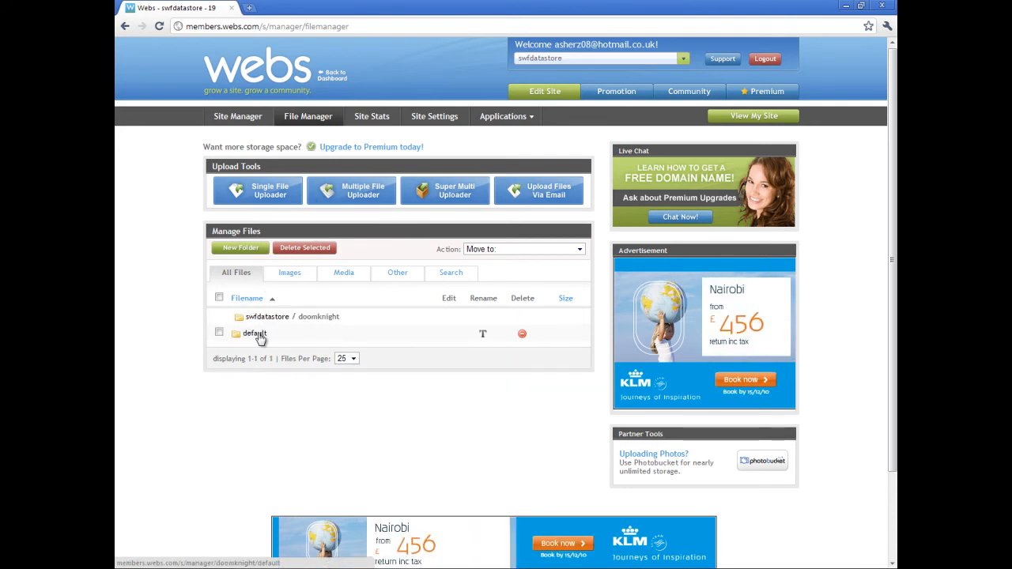
Browse the doomknight default folder, then open helm.swf's link in a new window.
click(253, 332)
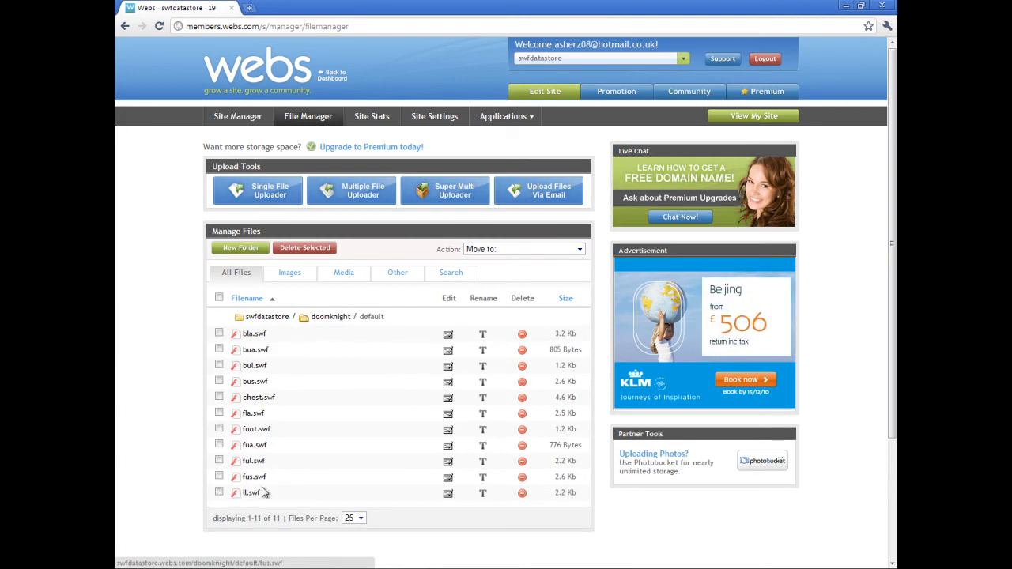
mouse_move(231, 360)
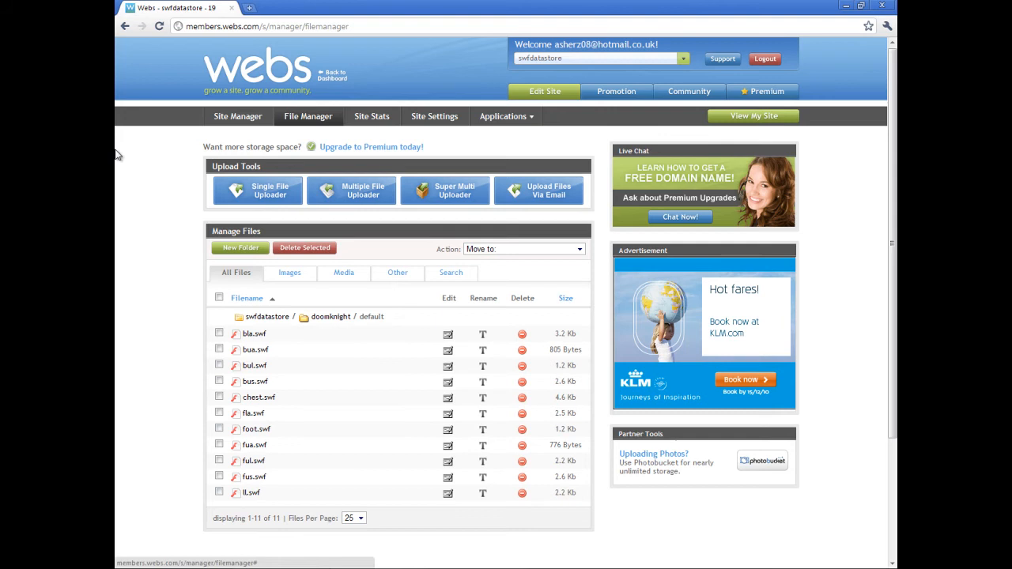
mouse_move(256, 316)
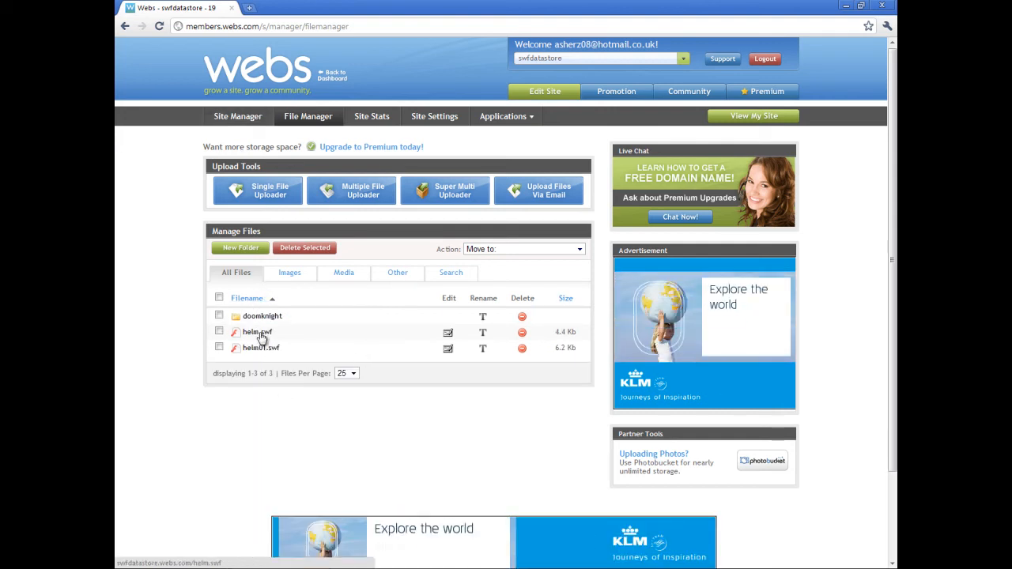
right_click(252, 332)
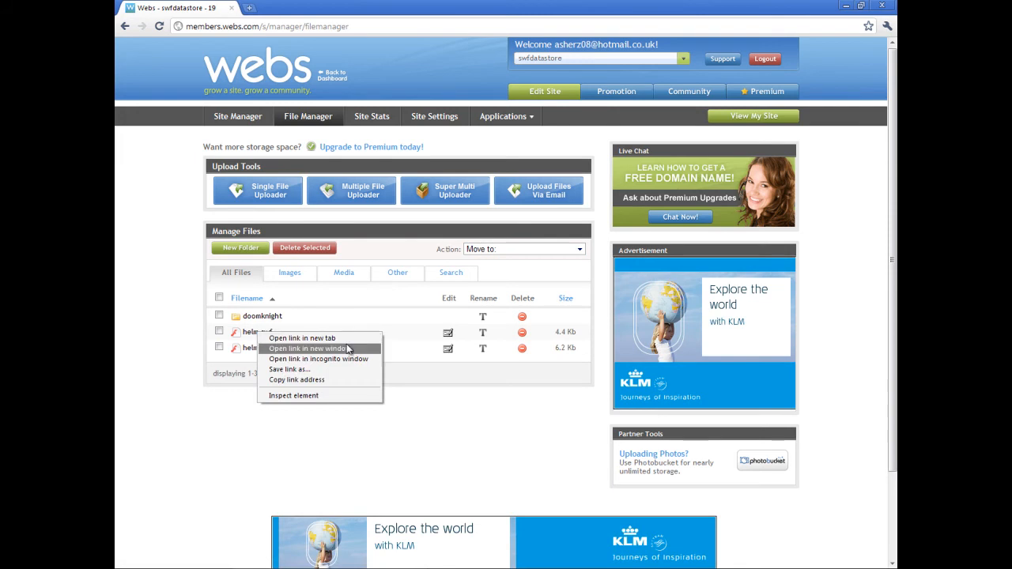
click(304, 339)
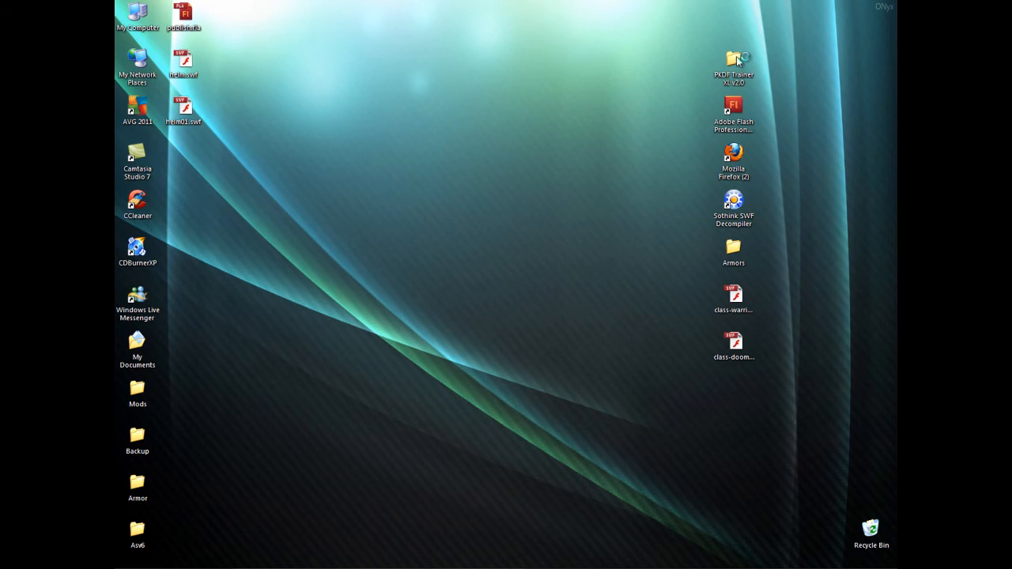
Run PKDF Trainer XL v2.0.exe from its desktop folder.
double_click(733, 59)
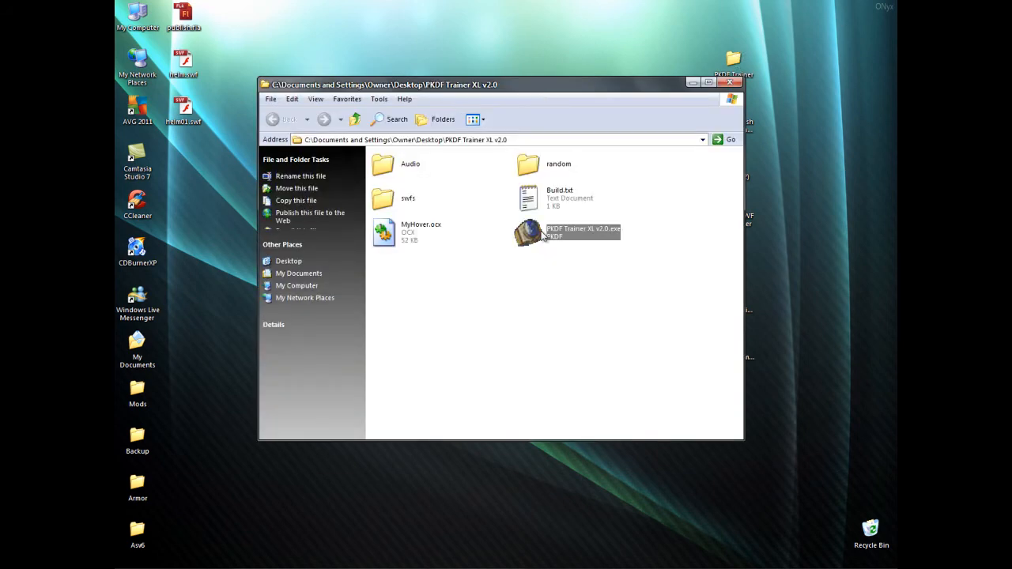
click(730, 82)
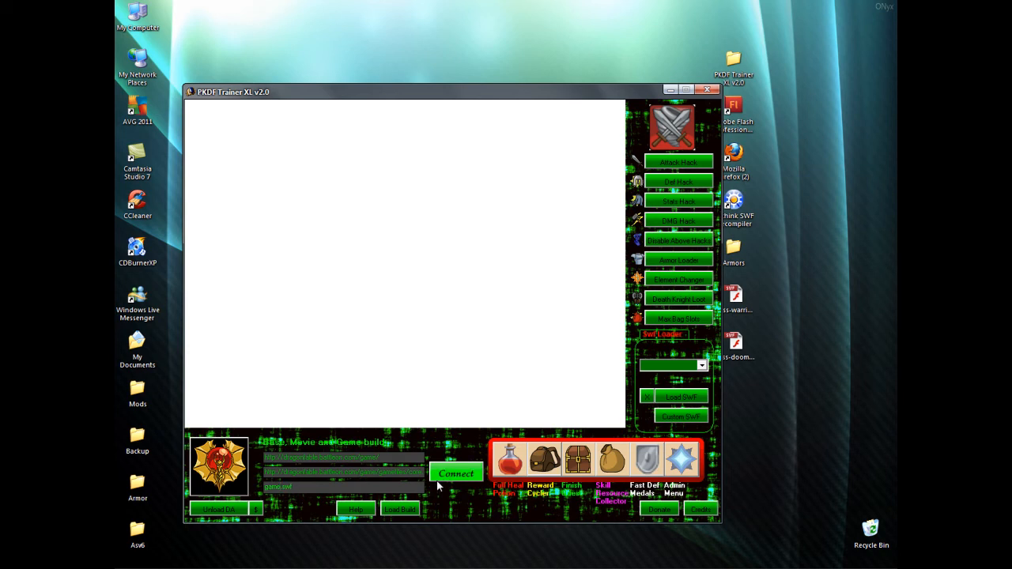
Load game9_H.swf into the trainer and log into DragonFable as alkarith.
text(game9_H.swf)
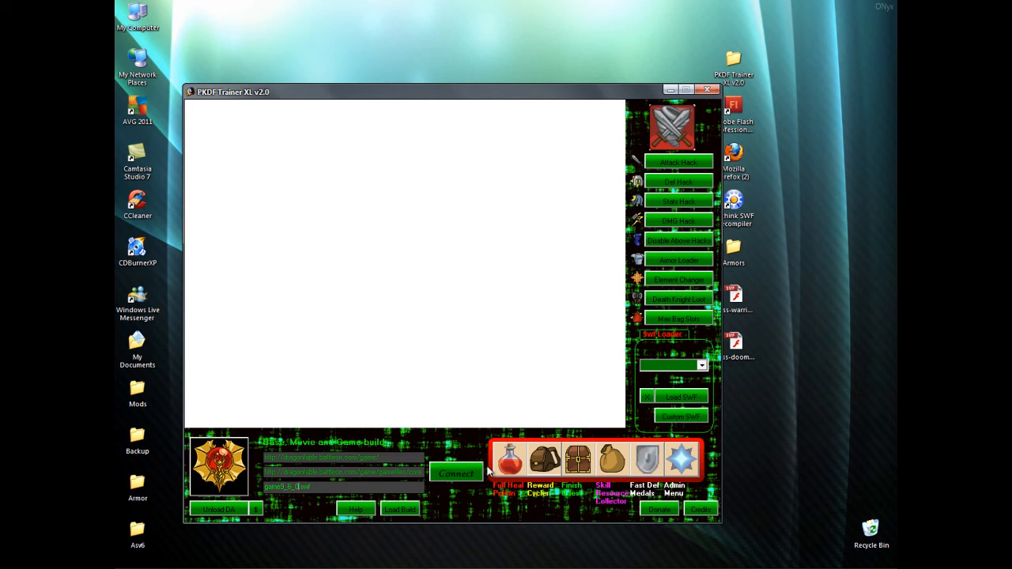
click(455, 474)
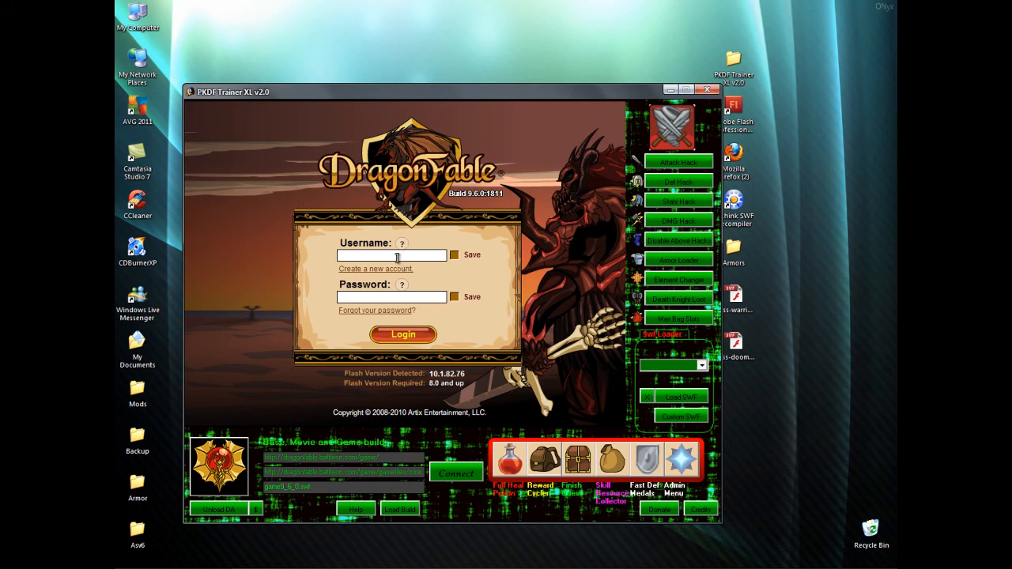
text(dragon)
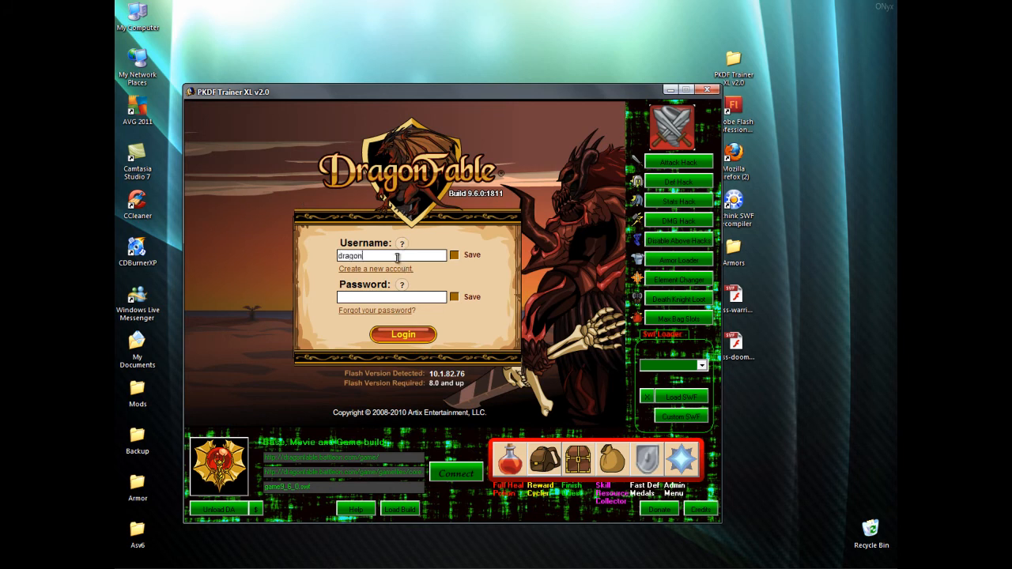
text(alkarith)
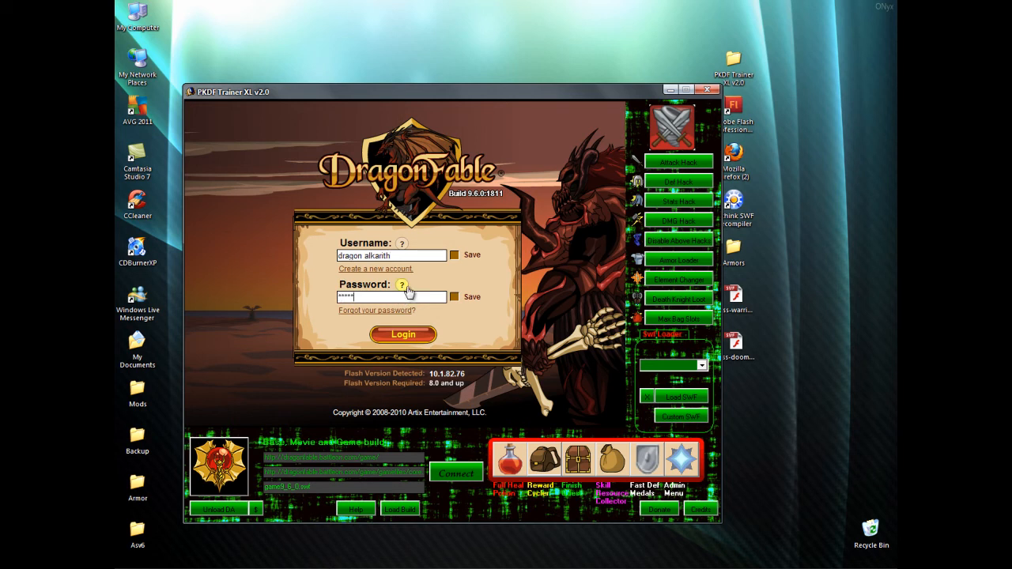
click(401, 334)
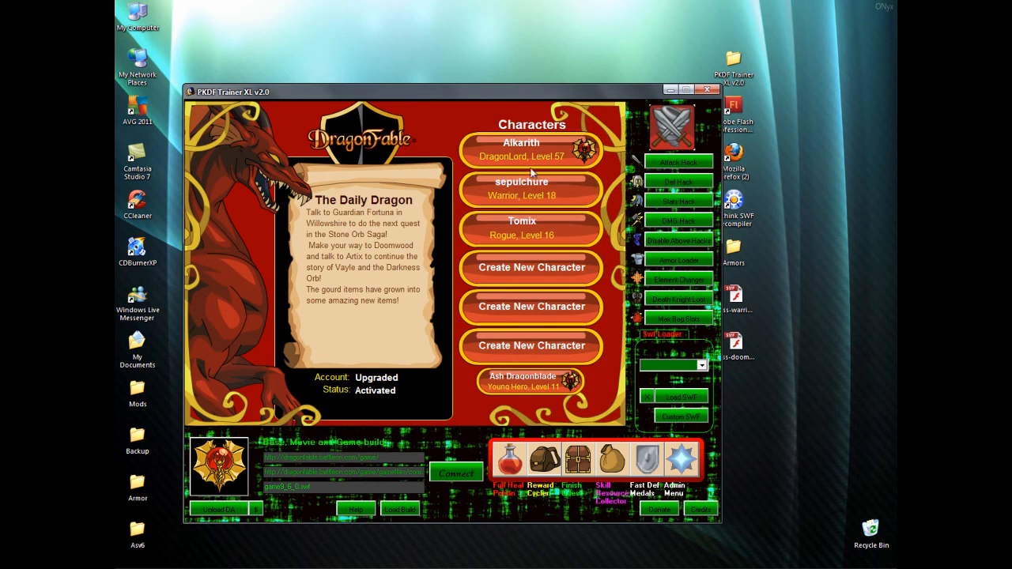
mouse_move(557, 182)
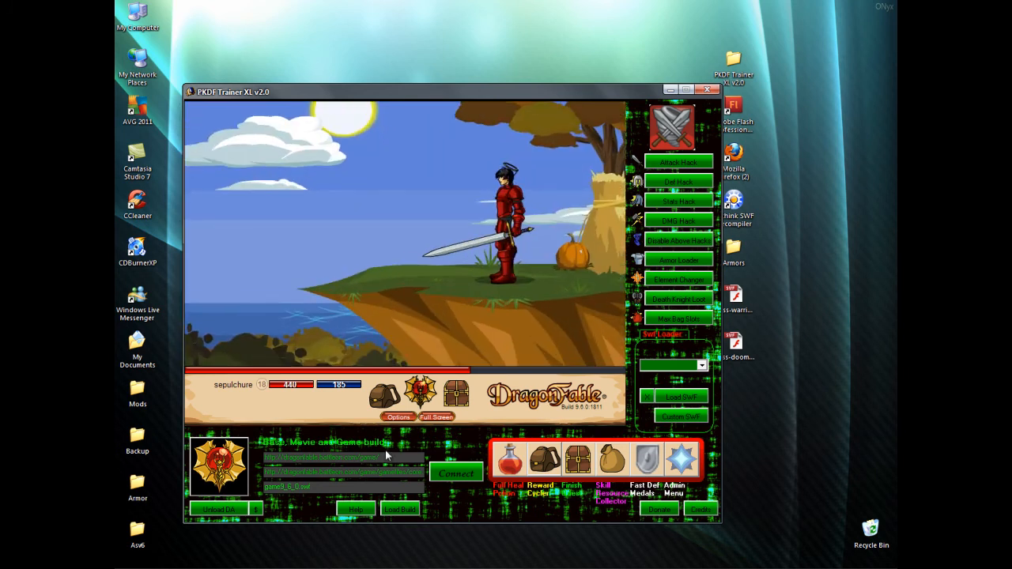
Launch Item Loader.swf from the trainer's tool dropdown.
click(700, 364)
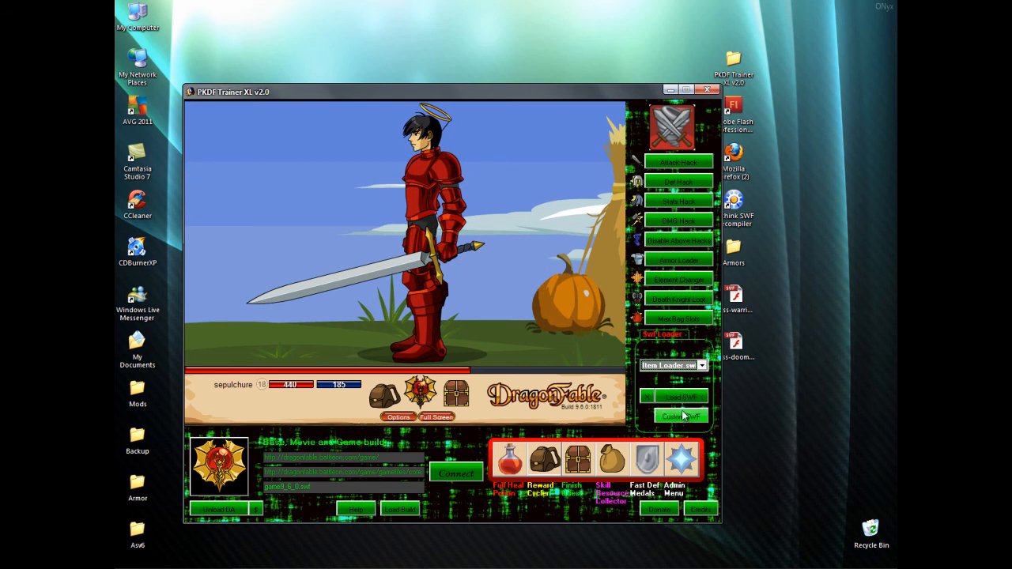
click(680, 417)
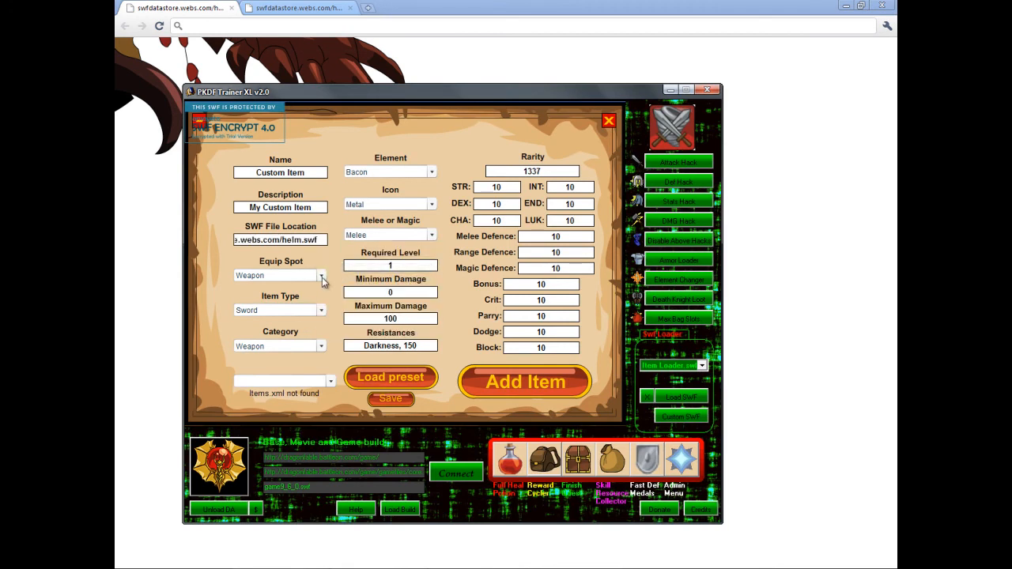
Add a Head-slot Helm in the Armor category named 'helm correct position' to the inventory.
click(277, 275)
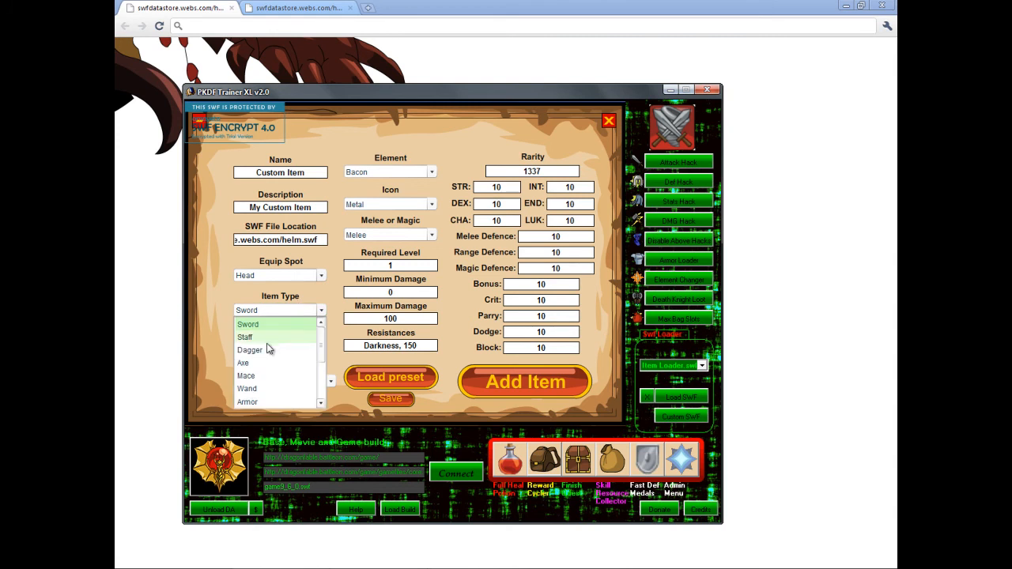
click(245, 310)
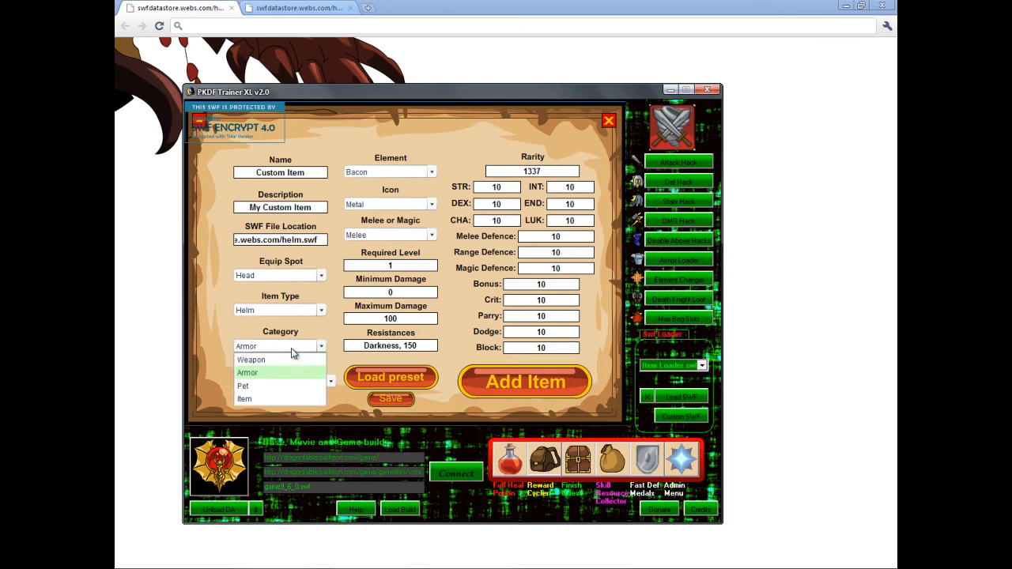
click(247, 373)
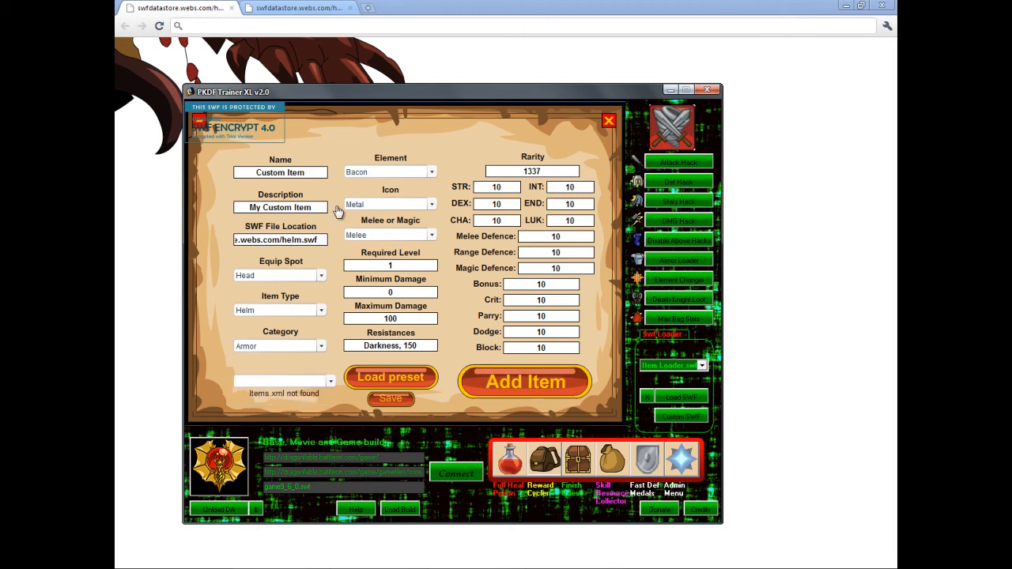
text(hell)
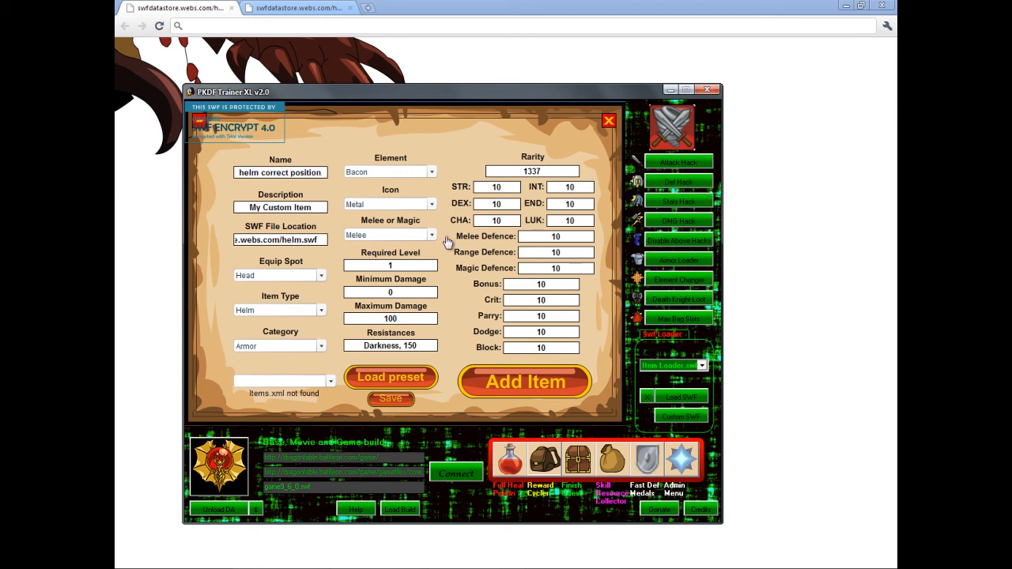
click(525, 381)
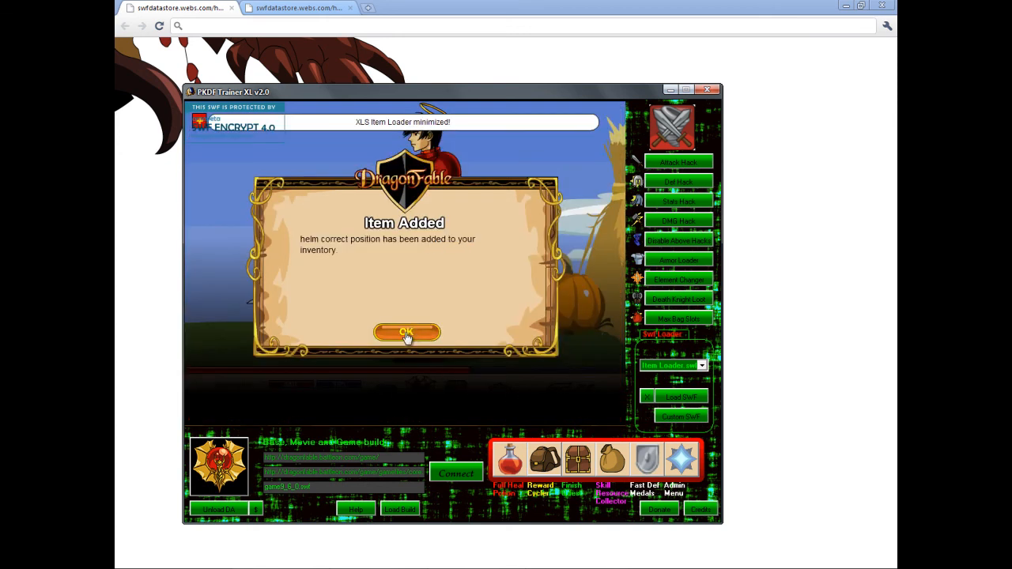
click(406, 332)
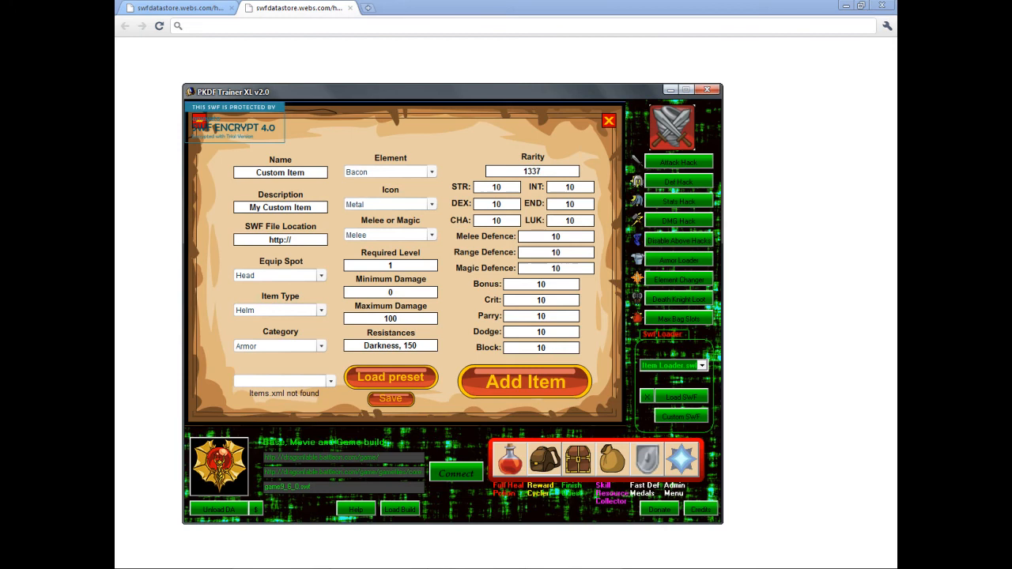
Paste the helm01.swf URL, rename the item 'DONT DO THIS' and add it to the inventory.
right_click(279, 240)
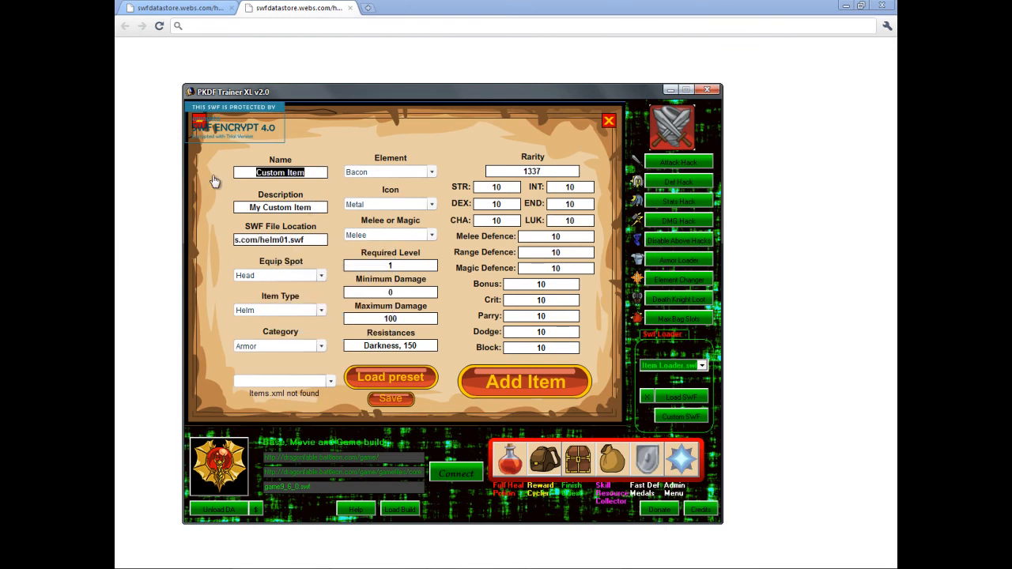
text(DO)
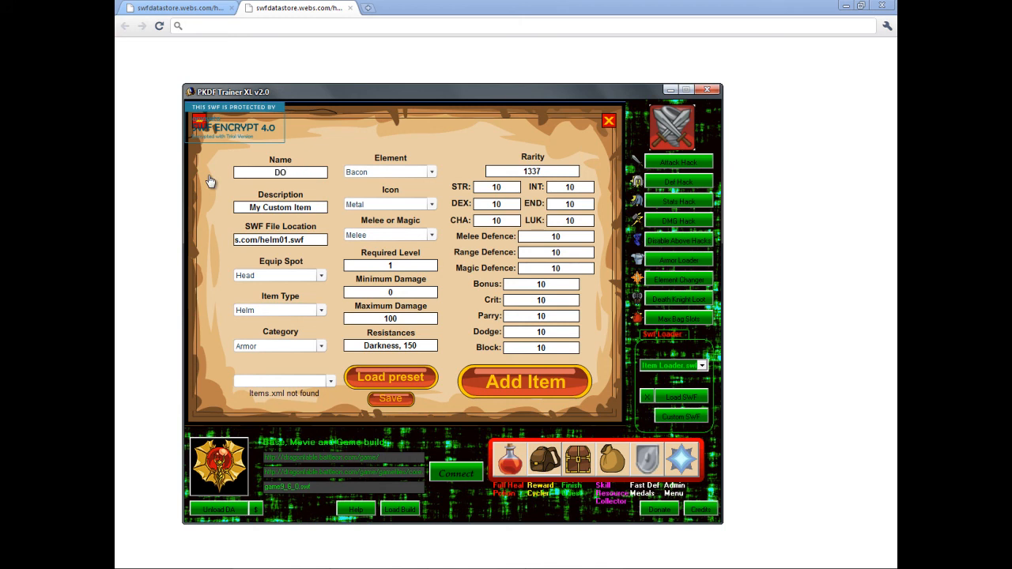
text(NT DO THIS)
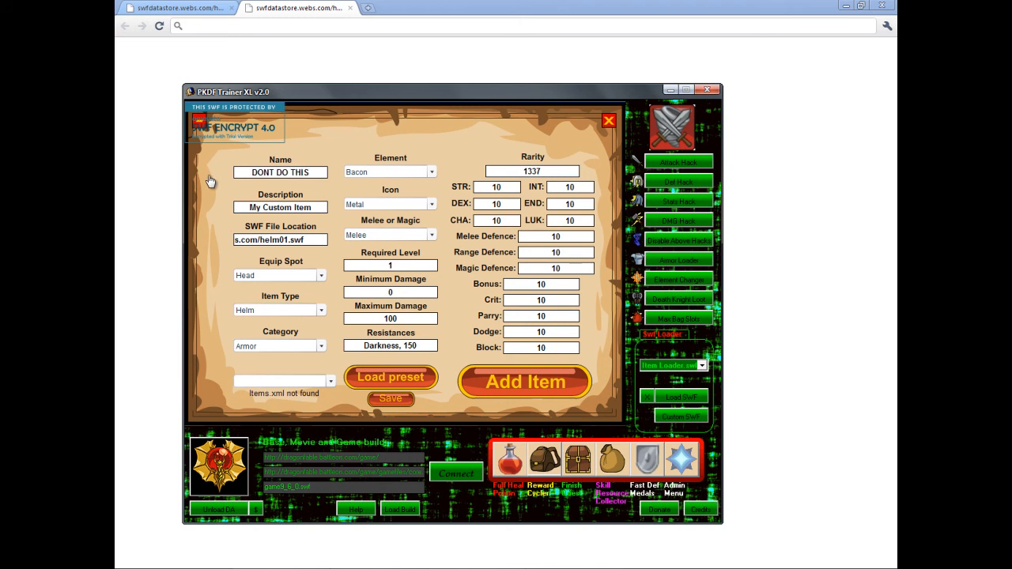
click(525, 381)
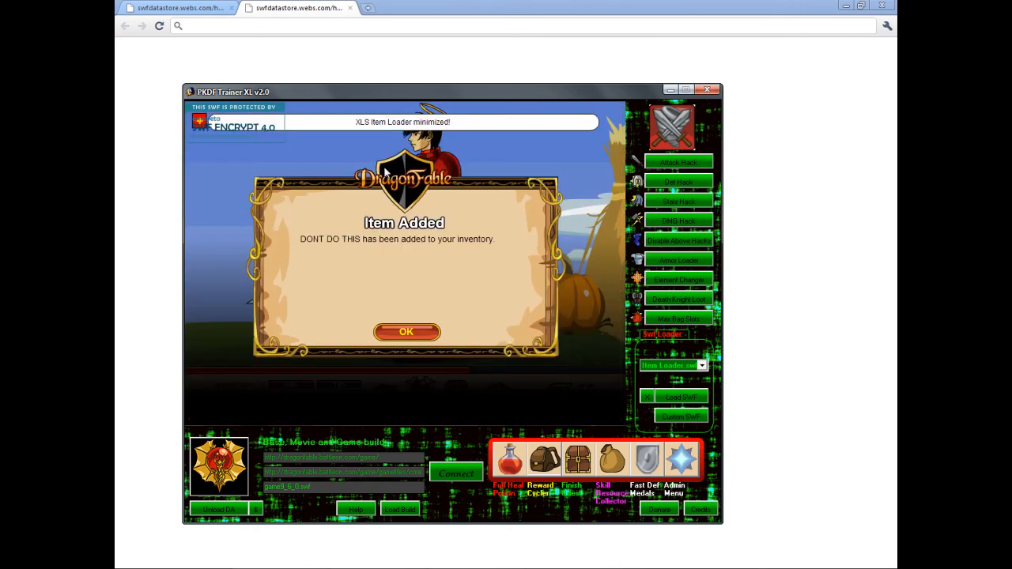
click(405, 332)
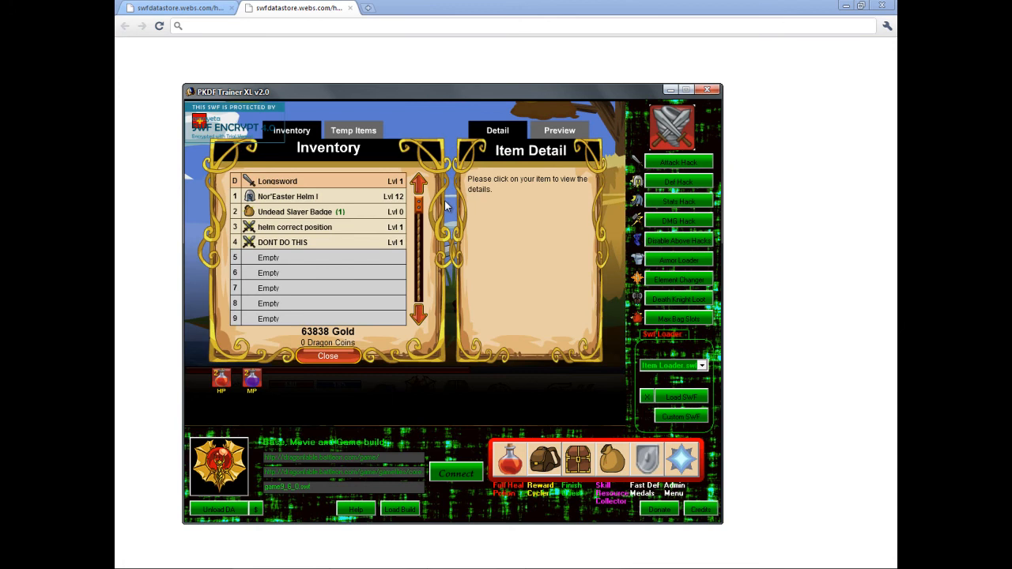
Try the DONT DO THIS helm, then equip 'helm correct position' and close the inventory.
click(327, 355)
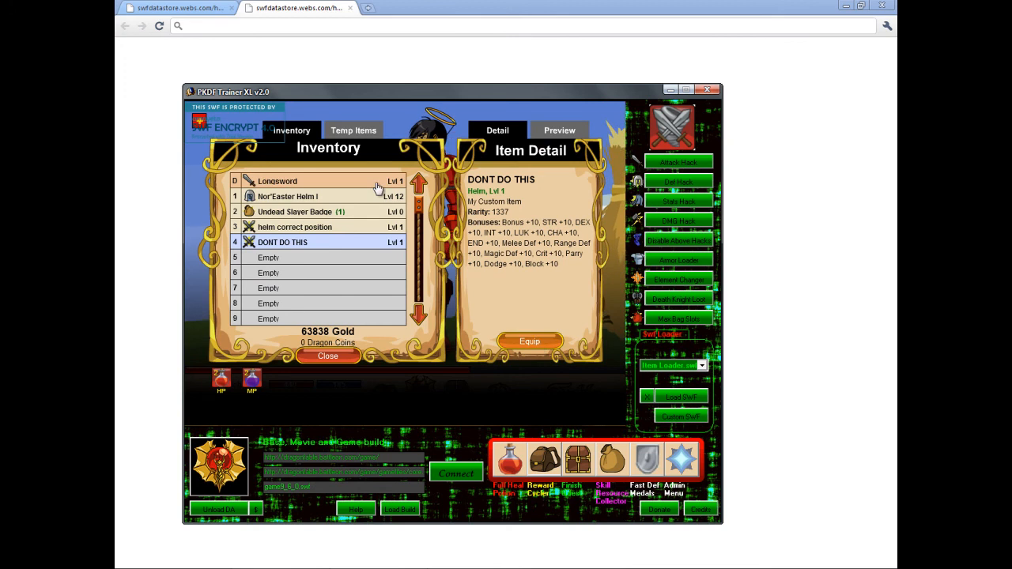
click(327, 356)
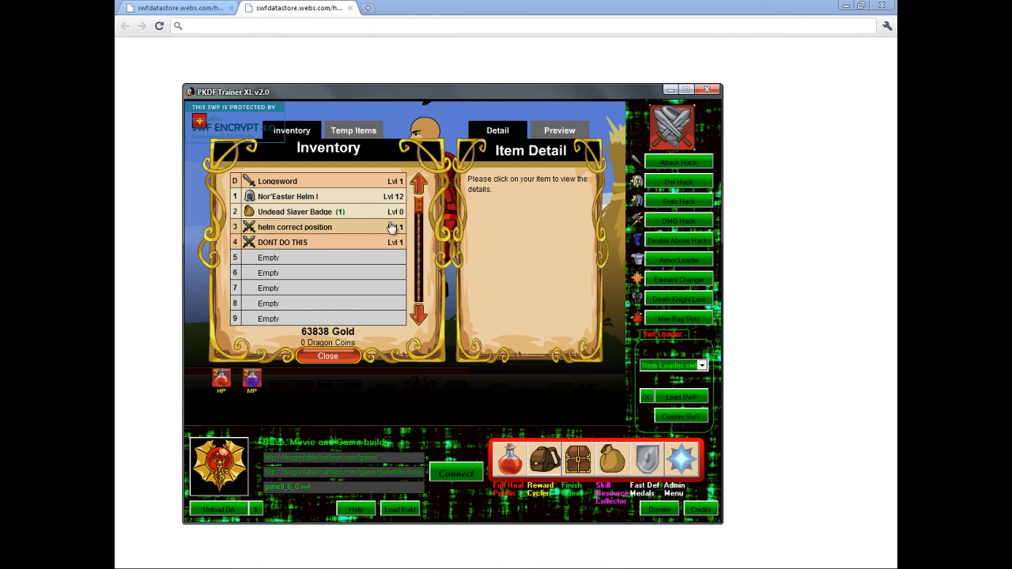
click(294, 228)
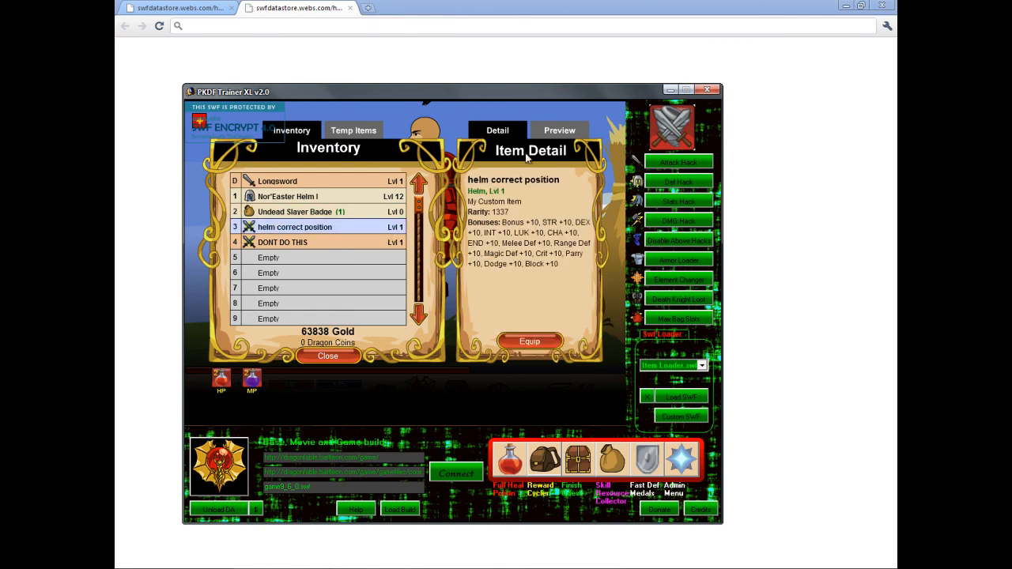
click(528, 342)
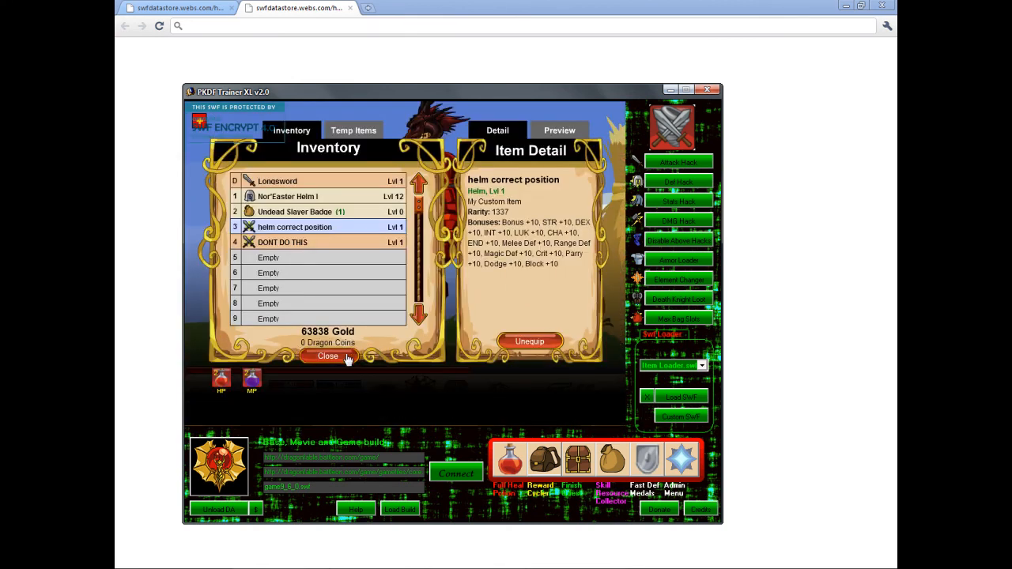
click(327, 356)
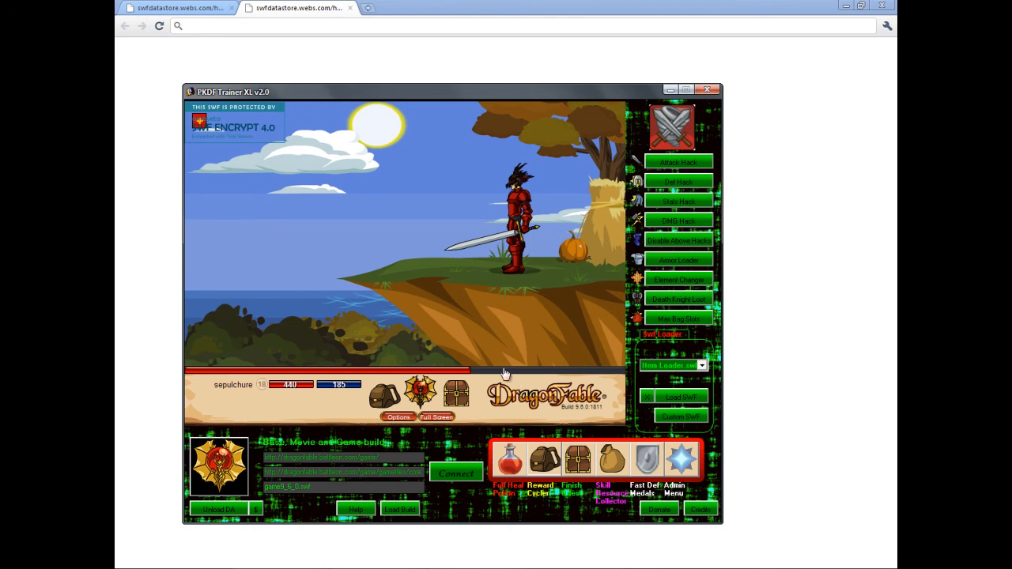
mouse_move(534, 381)
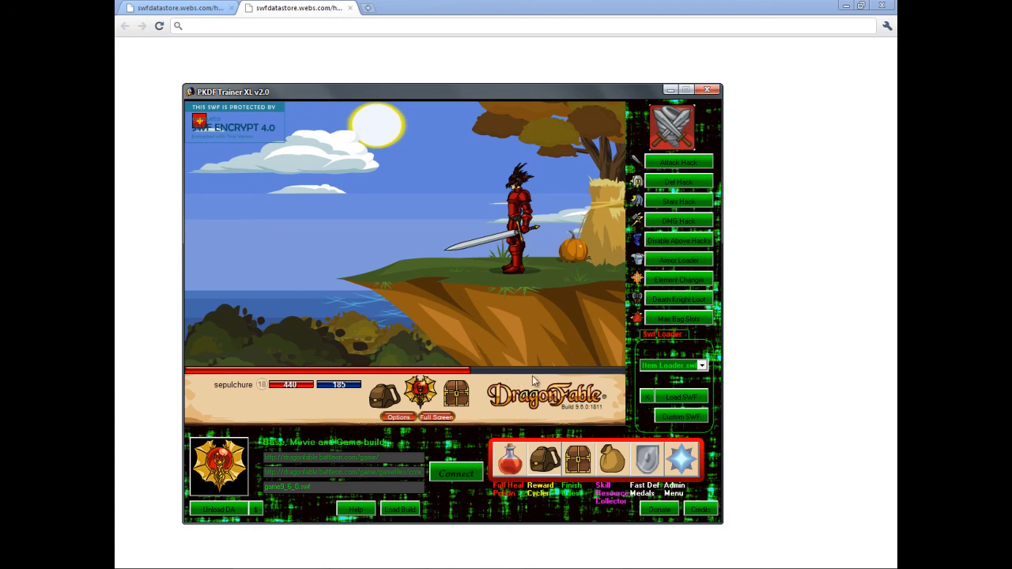
mouse_move(435, 235)
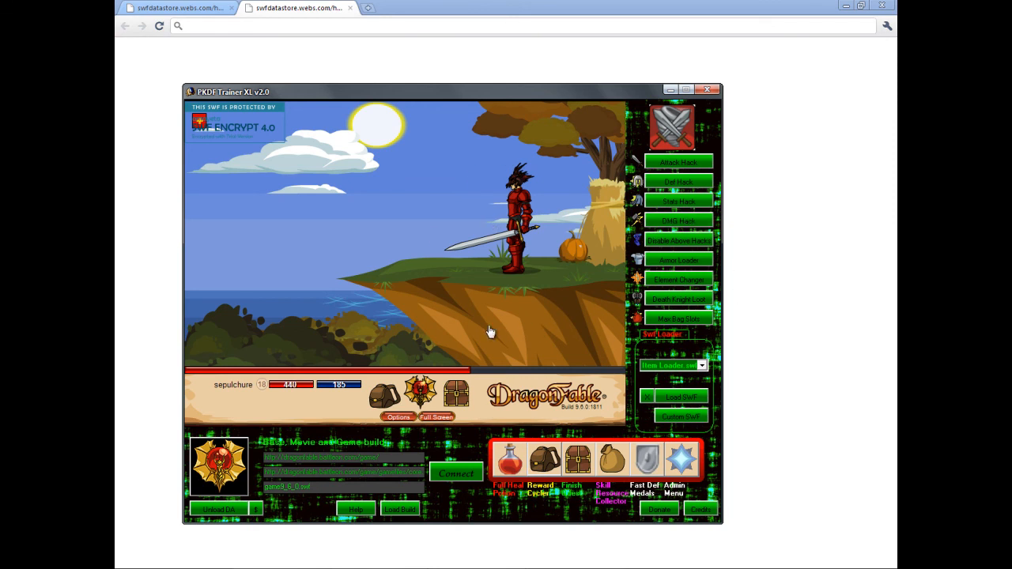
mouse_move(599, 278)
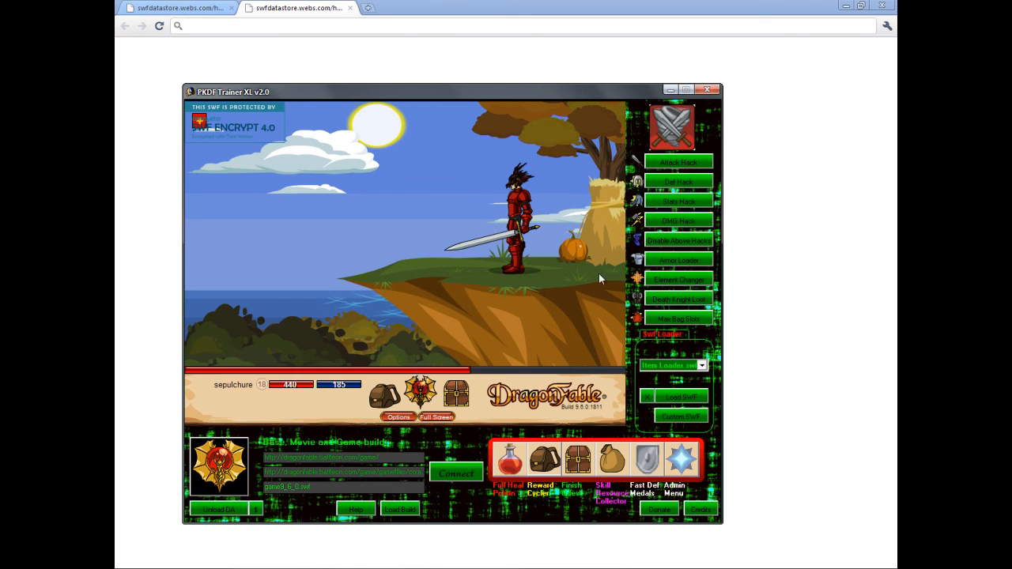
mouse_move(772, 190)
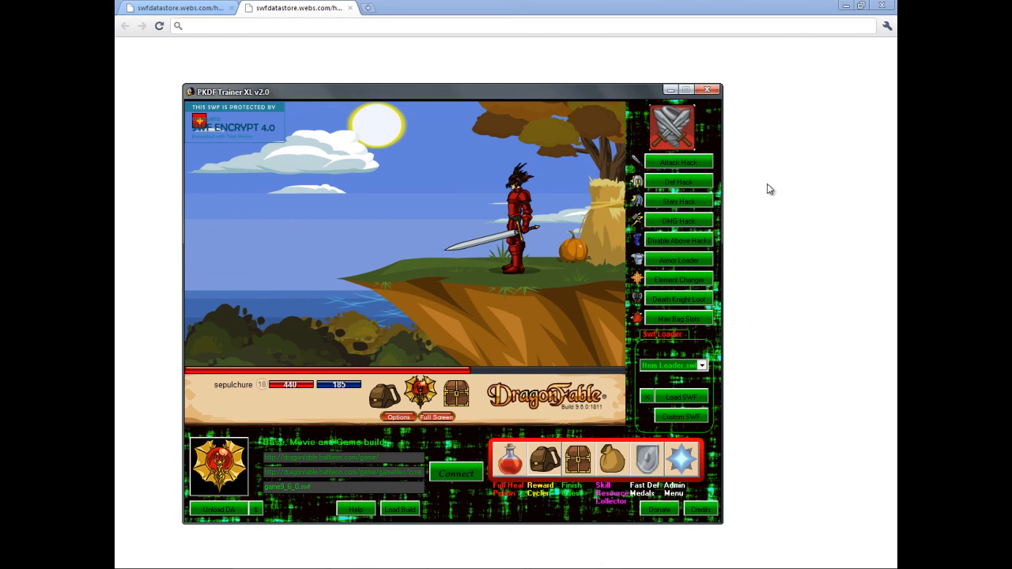
mouse_move(597, 236)
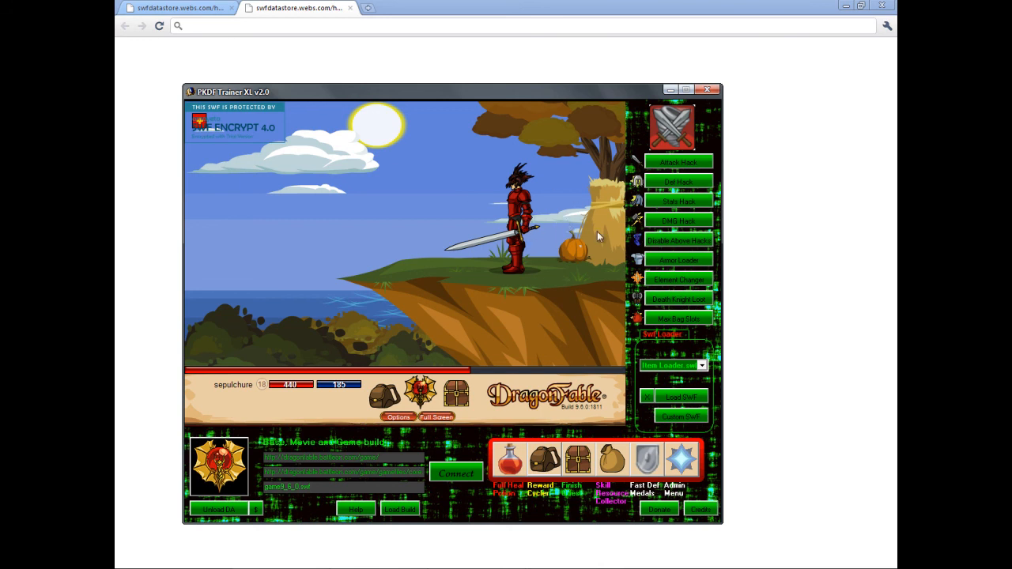
mouse_move(531, 222)
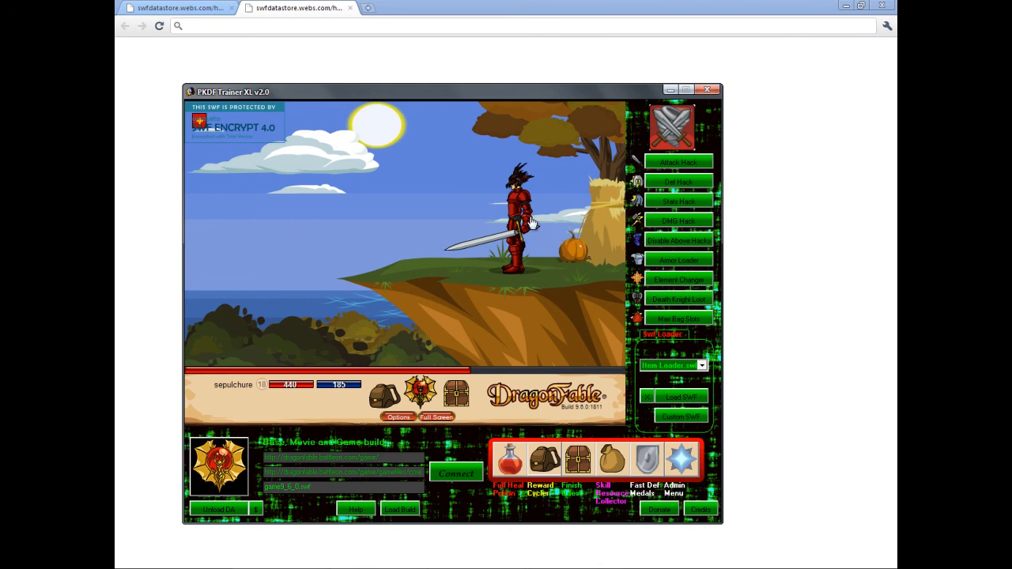
mouse_move(525, 162)
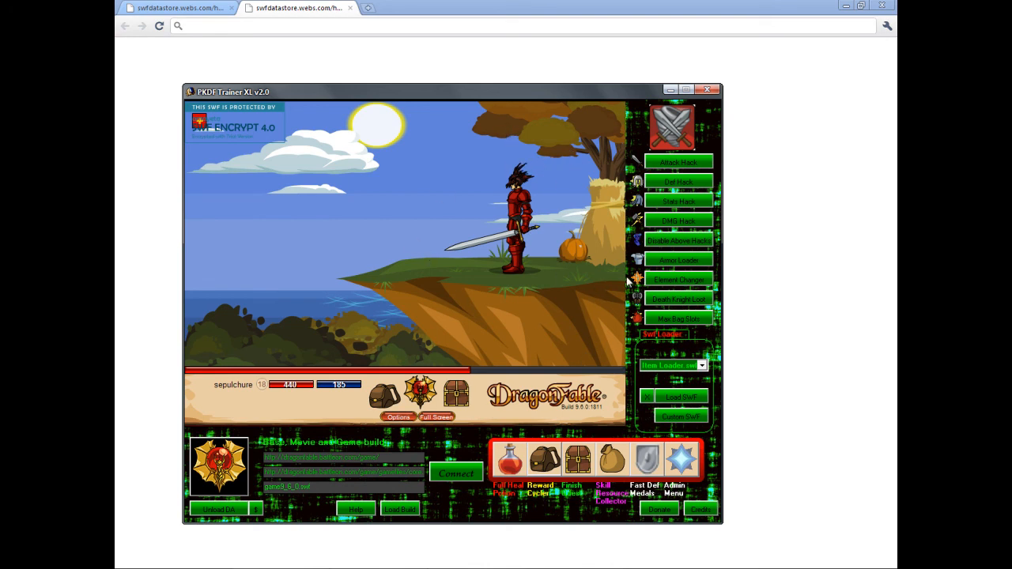
mouse_move(573, 455)
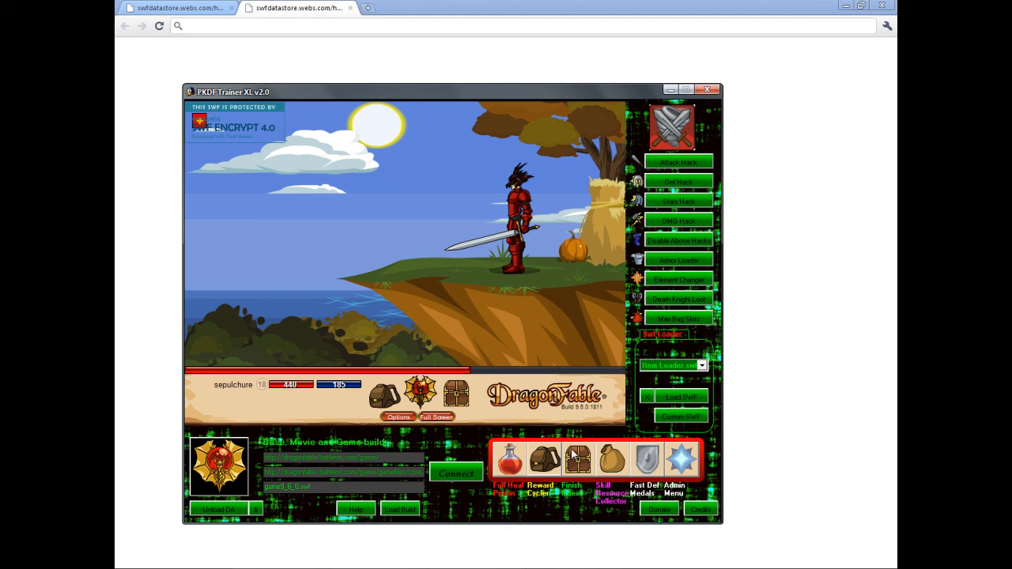
mouse_move(577, 229)
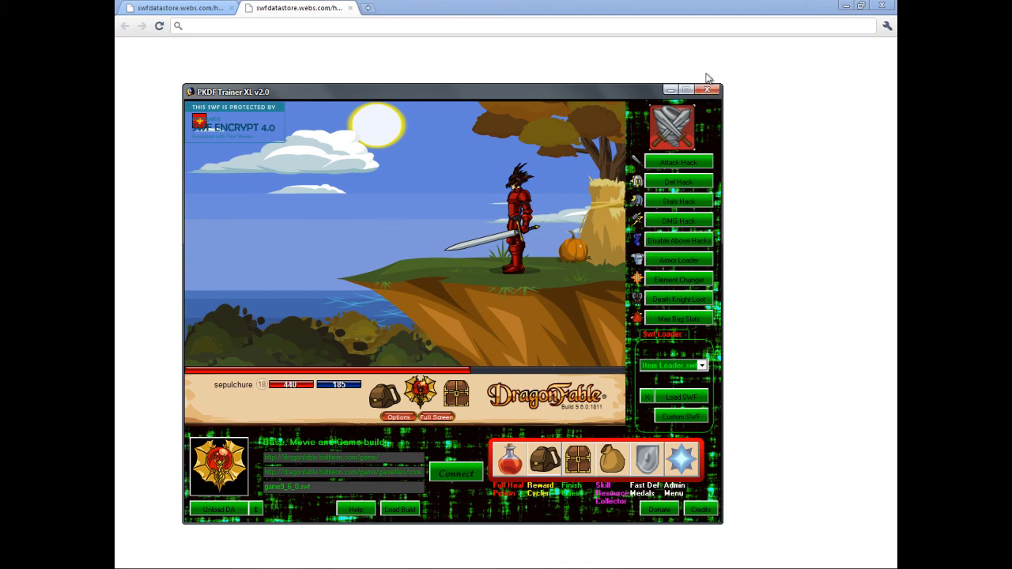
mouse_move(725, 108)
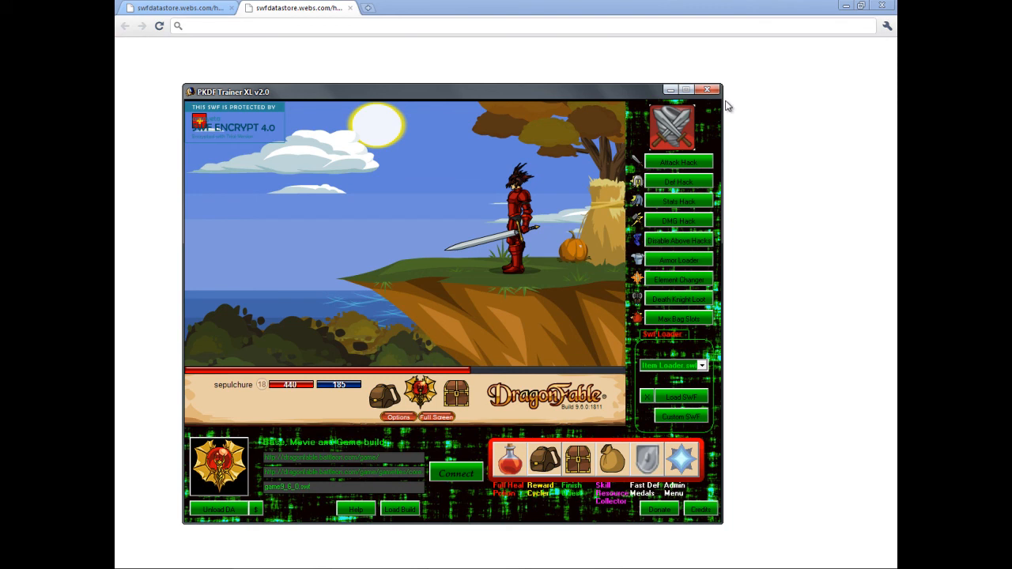